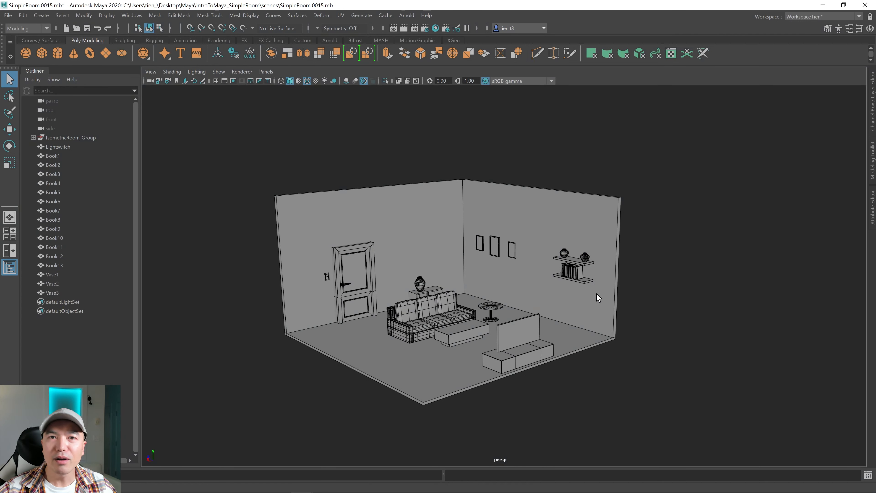
mouse_move(623, 281)
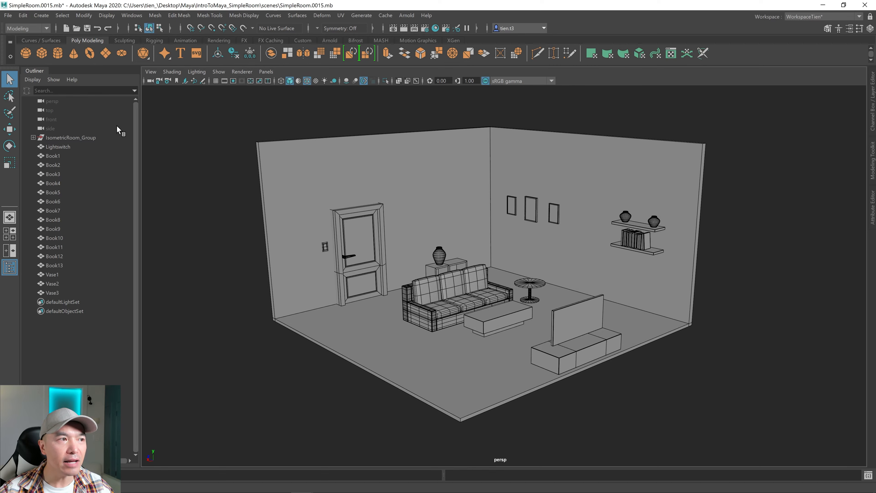
mouse_move(90, 147)
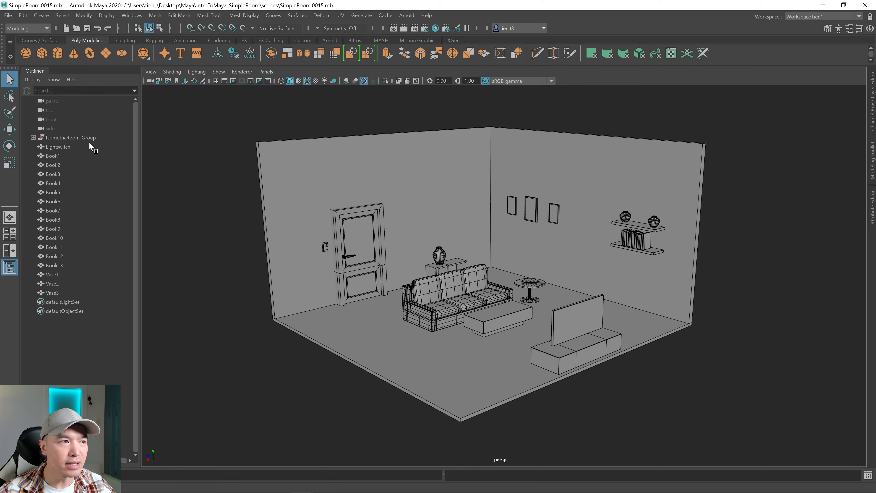
mouse_move(115, 161)
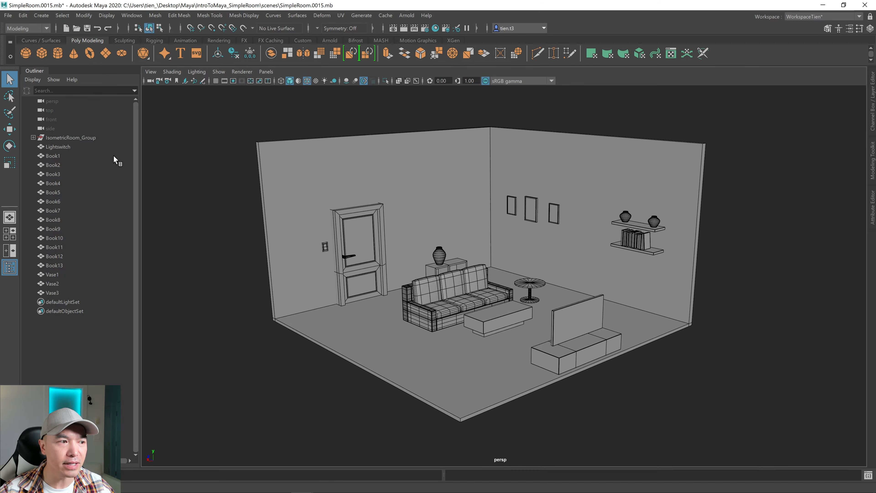
mouse_move(149, 174)
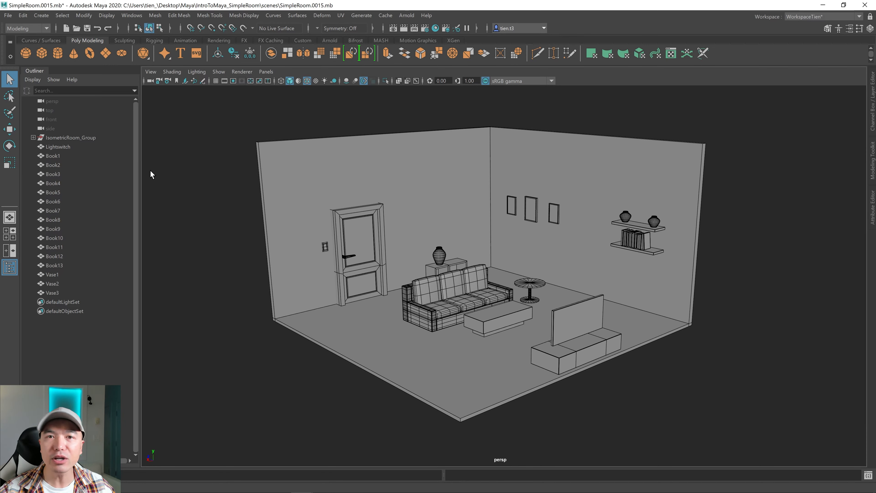
- Select Lightswitch through Vase3 in the Outliner and parent them under IsometricRoom_Group
left_click(58, 147)
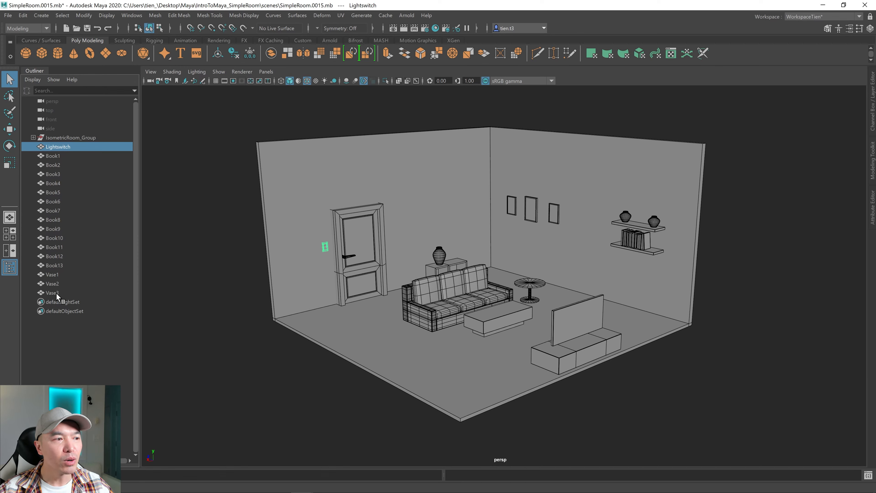
left_click(53, 293)
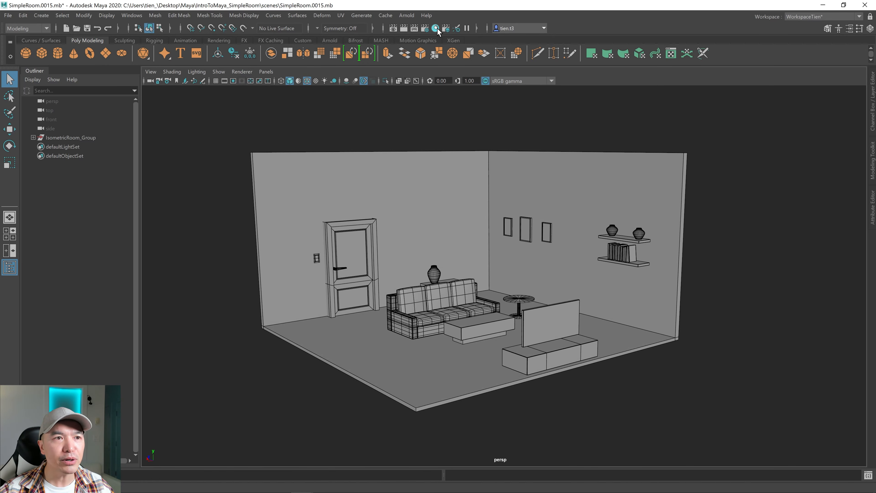
mouse_move(439, 29)
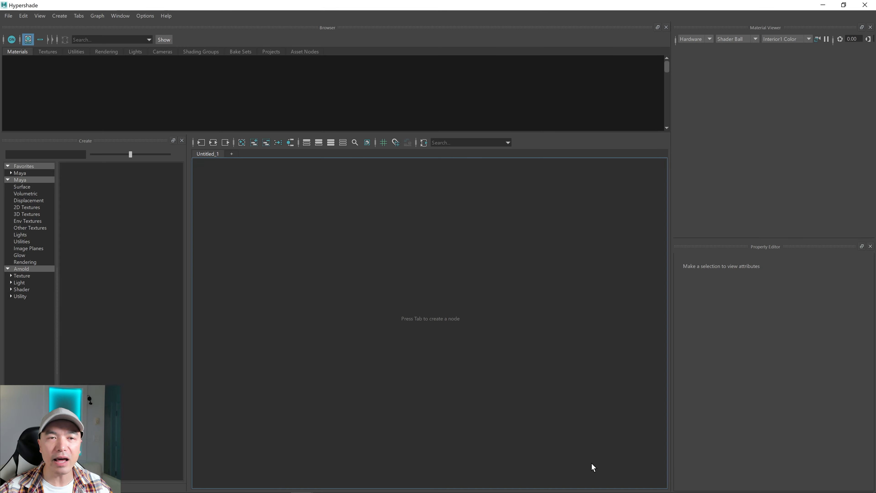
- Show the Hypershade's Materials list with the scene's existing materials and lambert1's properties
left_click(22, 186)
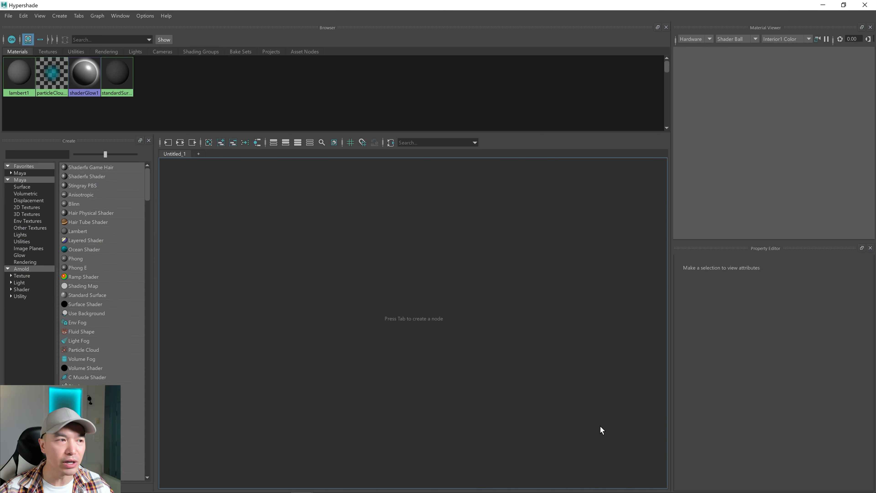
mouse_move(481, 312)
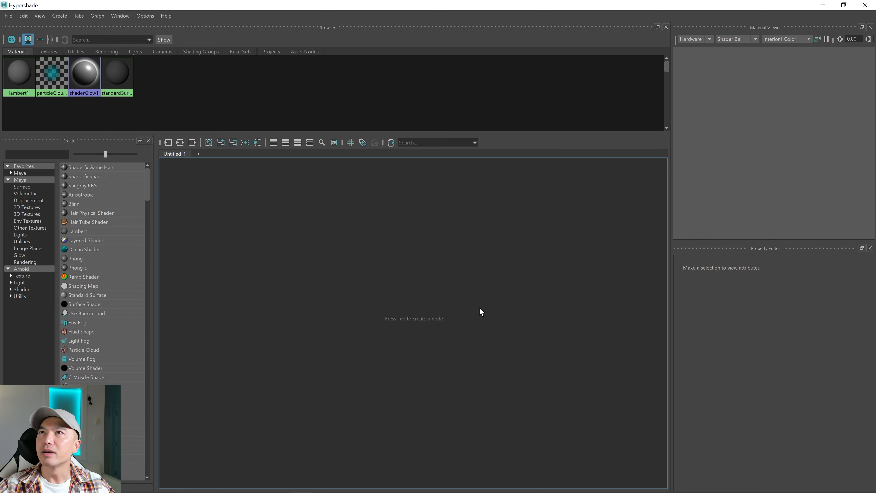
mouse_move(532, 280)
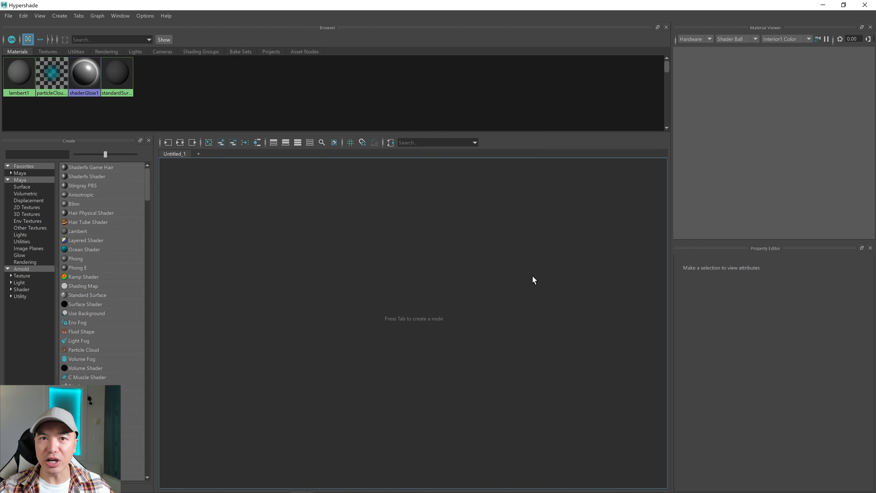
mouse_move(539, 278)
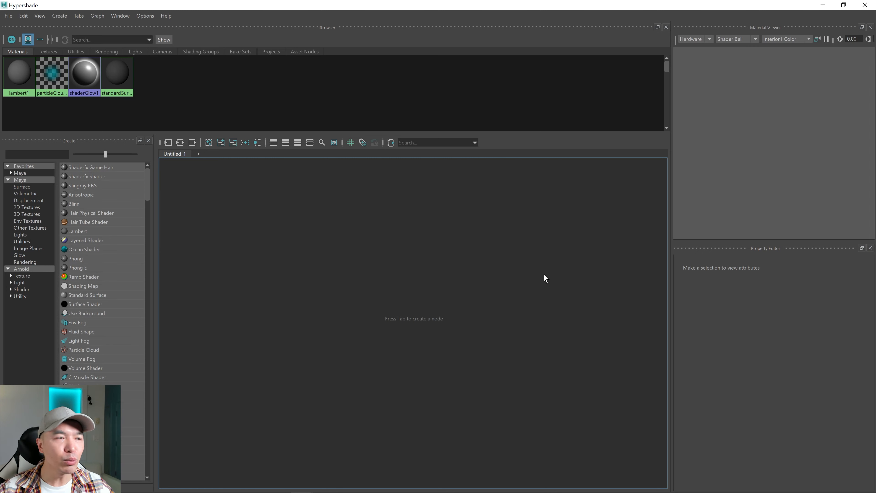
mouse_move(490, 274)
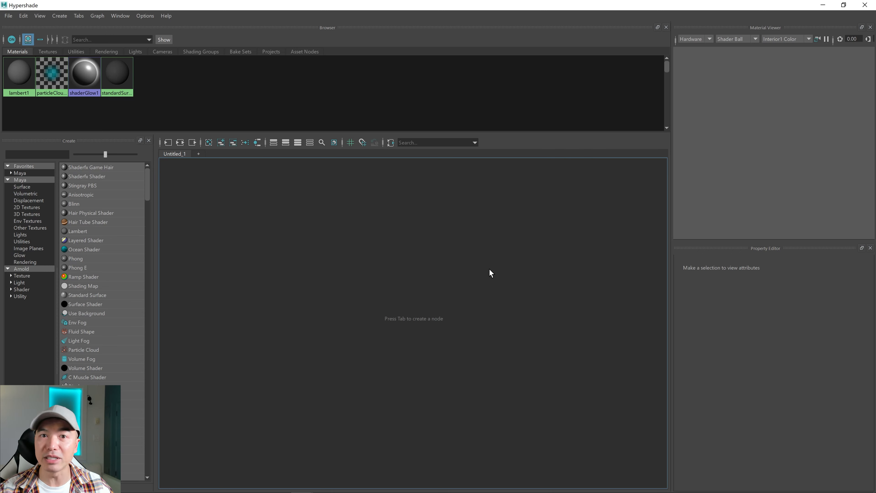
mouse_move(130, 128)
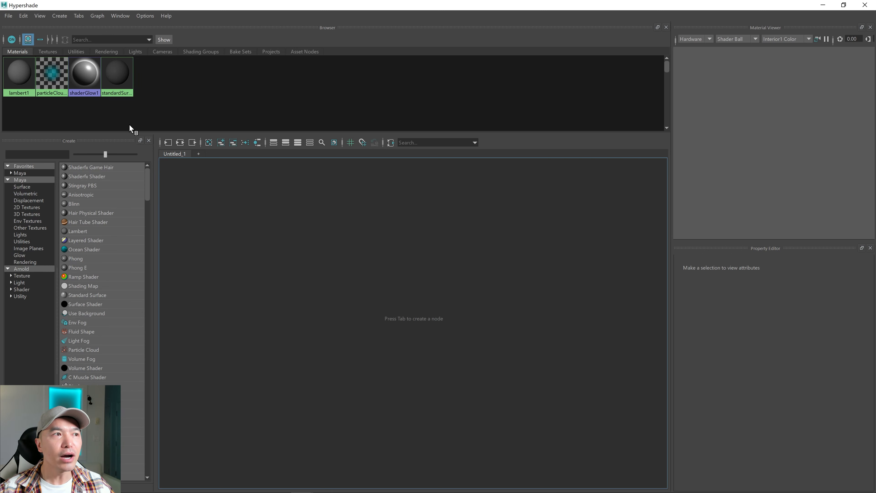
mouse_move(59, 119)
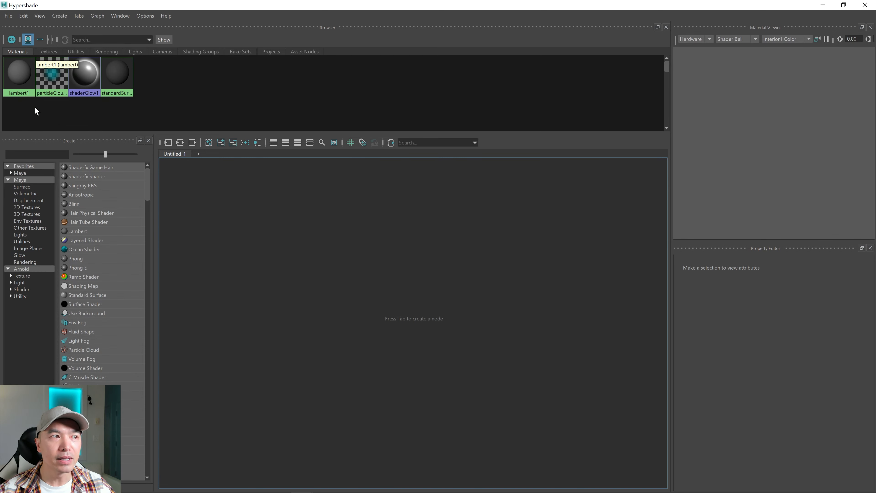
mouse_move(219, 116)
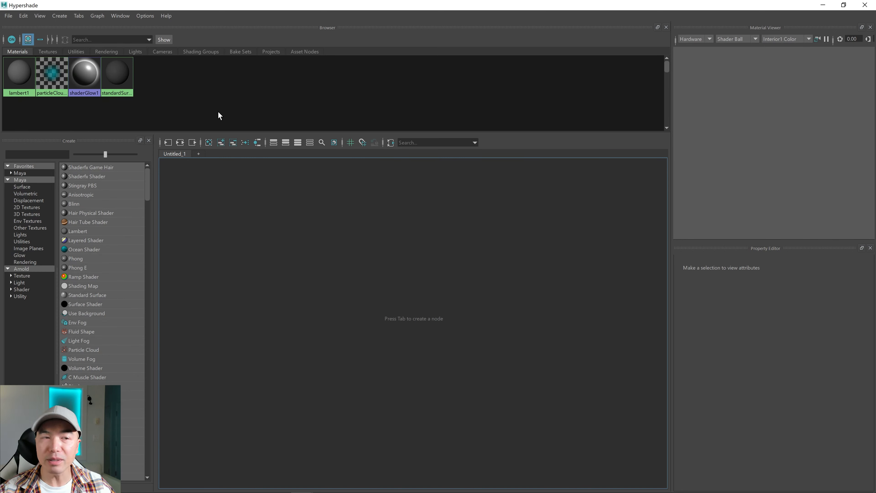
mouse_move(52, 74)
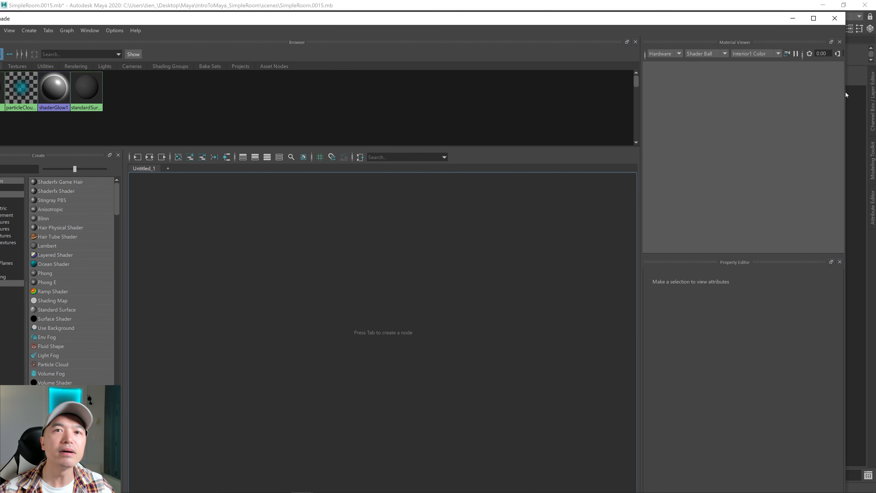
mouse_move(847, 16)
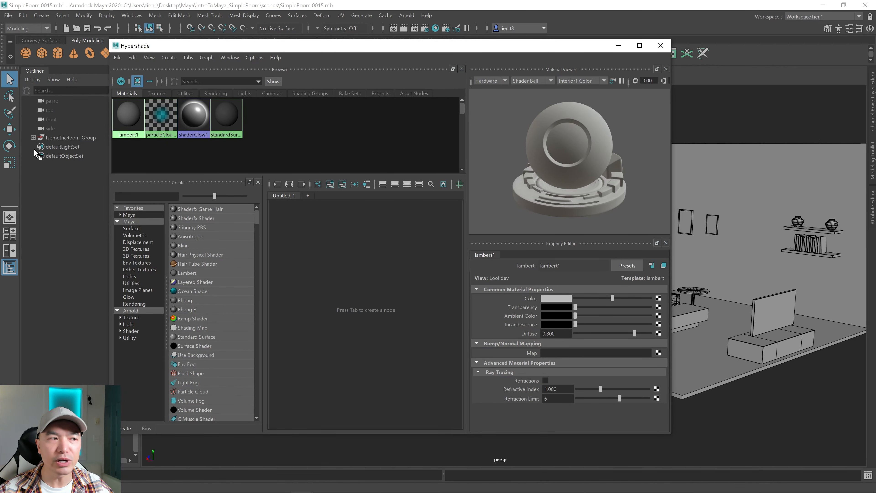
mouse_move(42, 154)
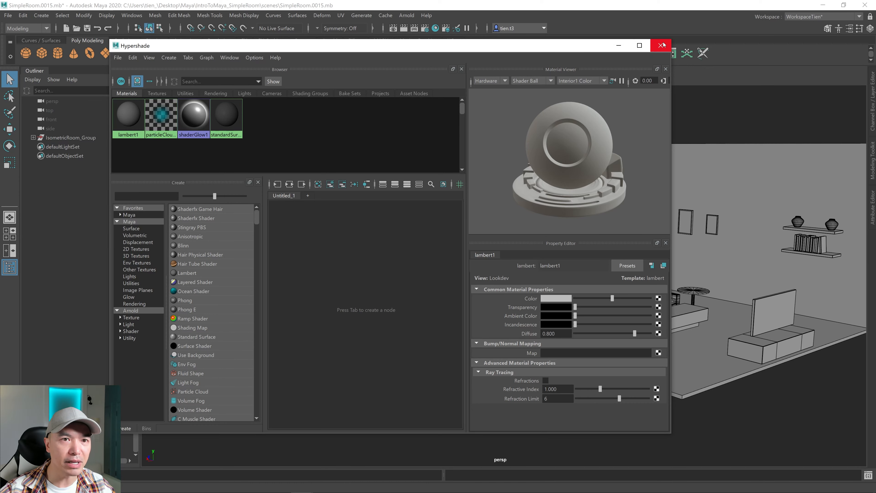
- Close the floating Hypershade and switch to the docked Hypershade workspace layout
left_click(661, 45)
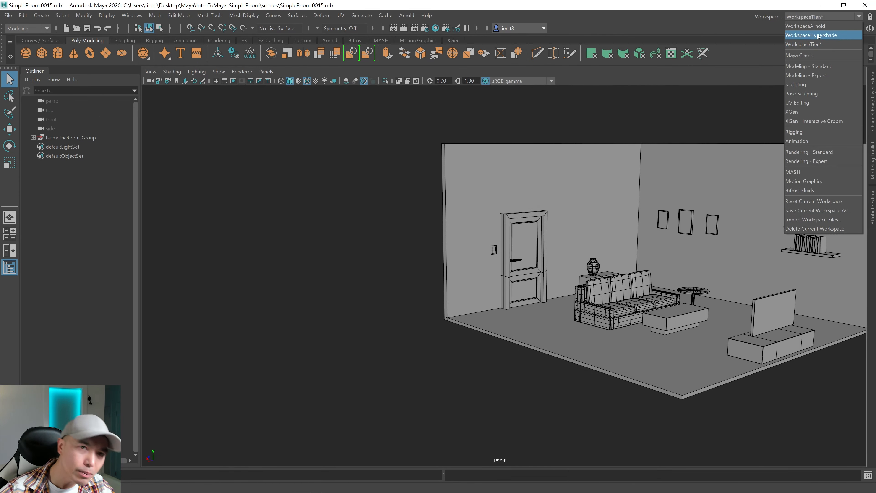
left_click(811, 34)
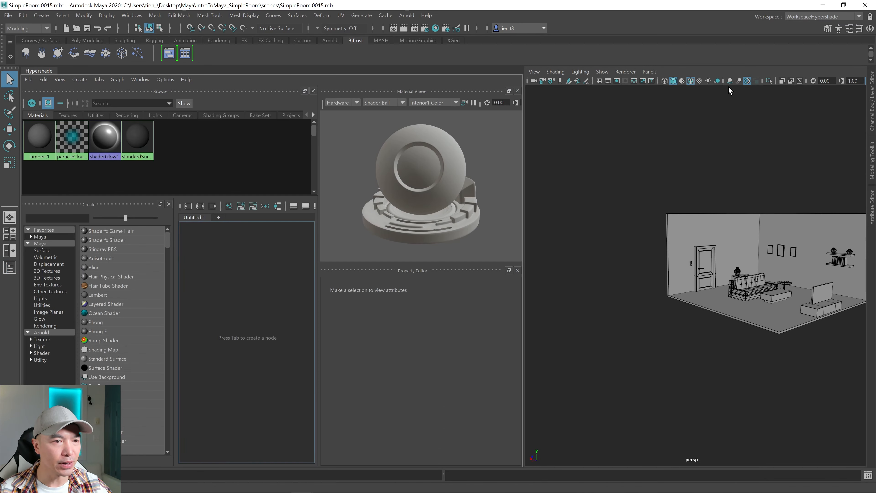
mouse_move(187, 284)
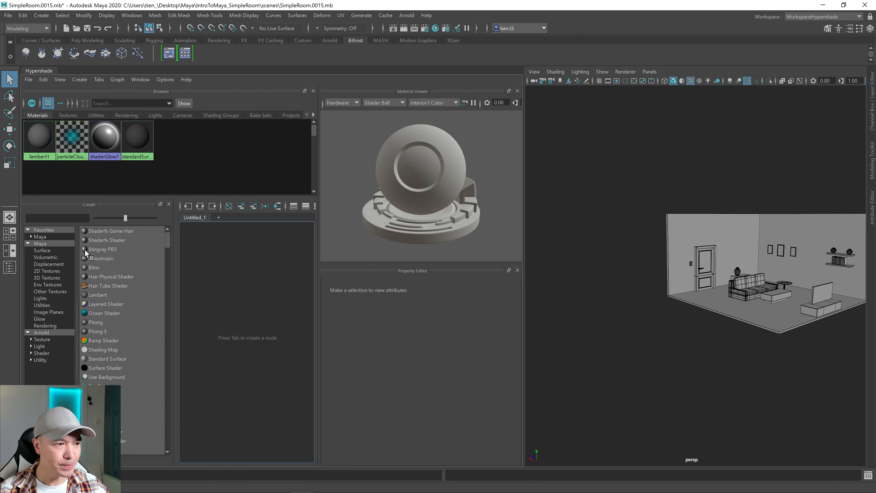
mouse_move(134, 274)
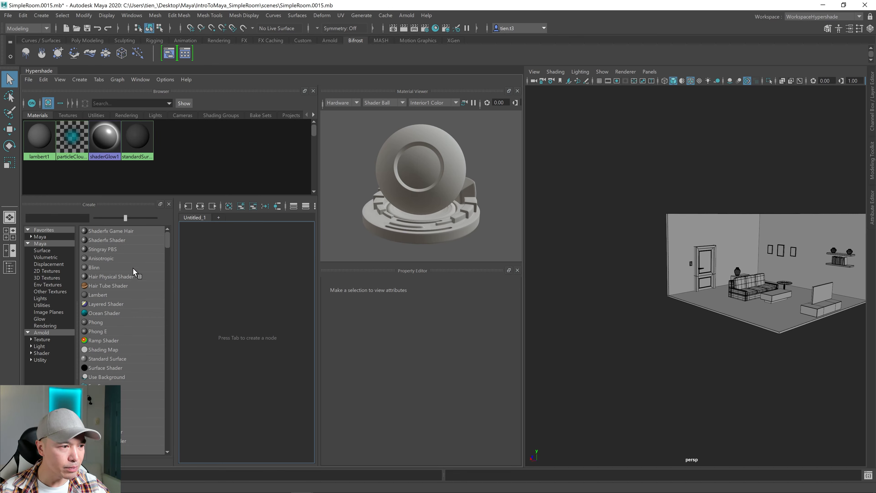
mouse_move(104, 259)
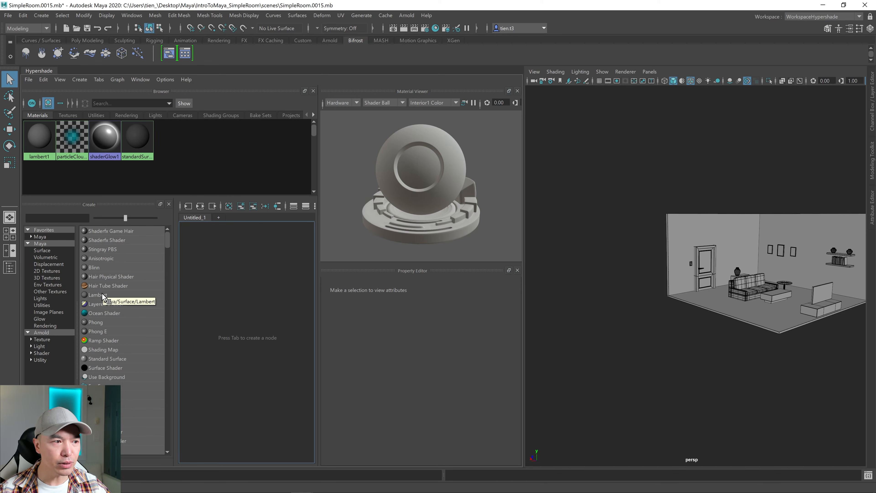
- Create a new Lambert material named BaseColor_01 and show its colour property
left_click(97, 294)
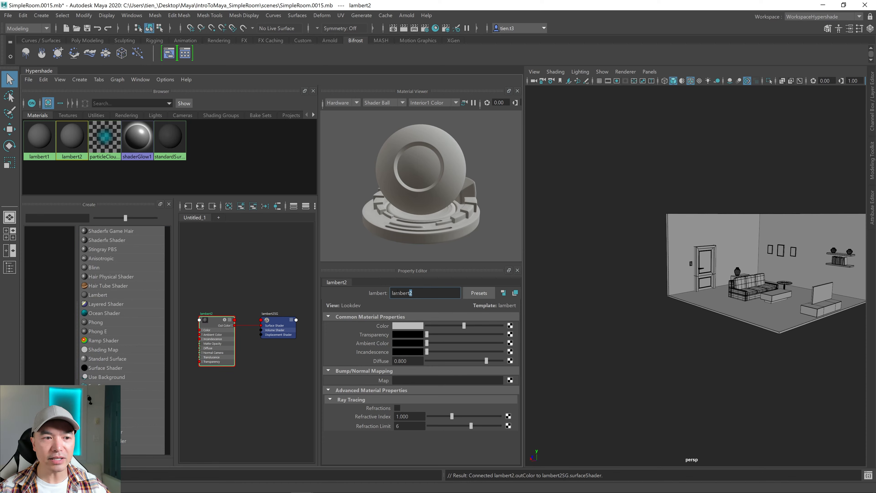
type("BaseColor_01")
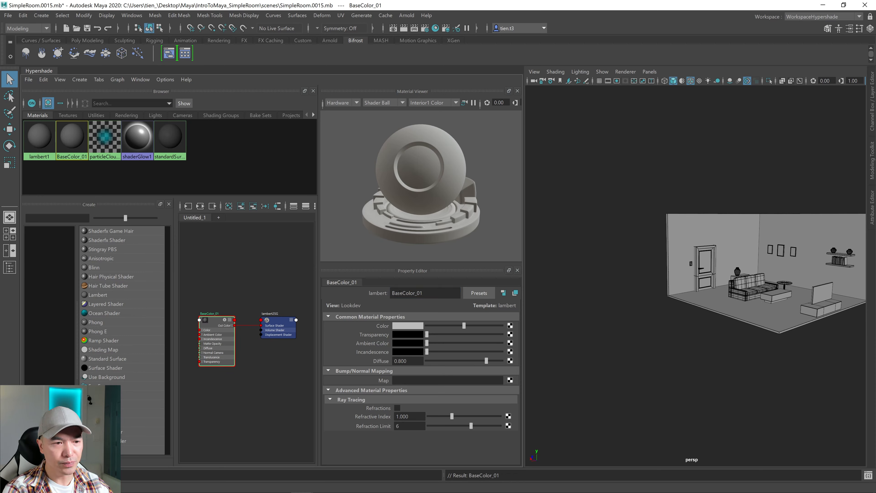
mouse_move(409, 329)
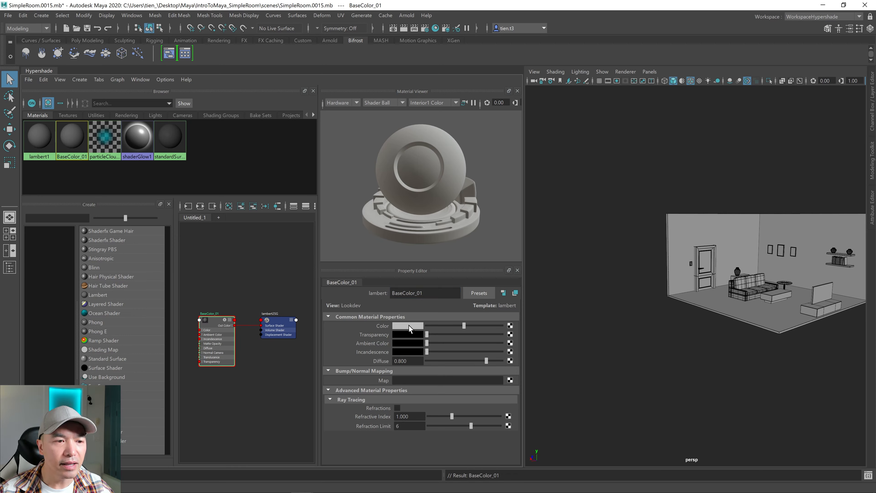
left_click(408, 325)
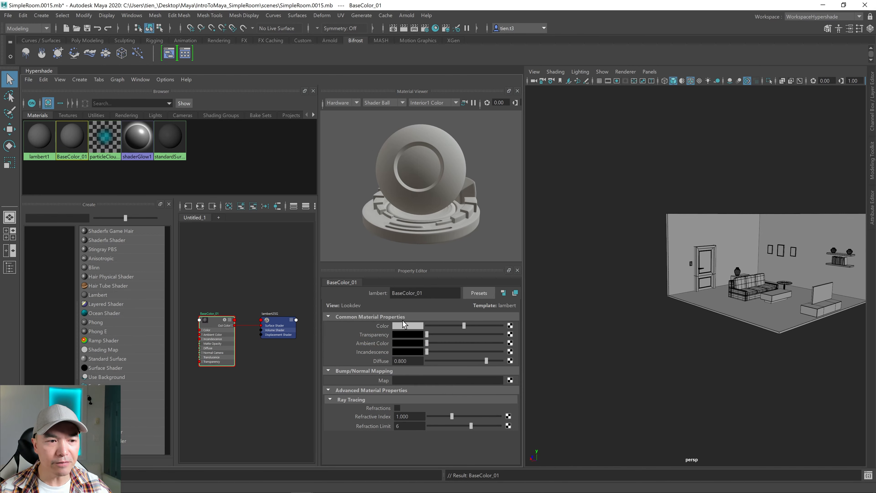
mouse_move(403, 326)
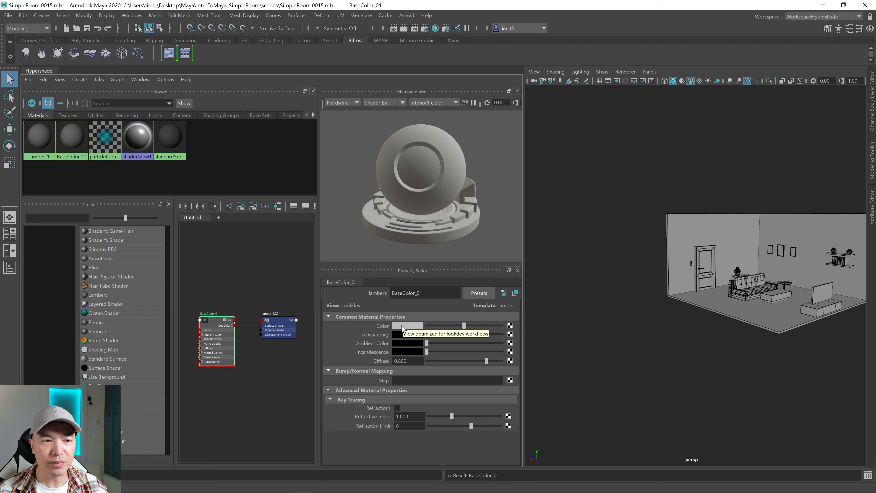
- Change BaseColor_01's colour from light grey to a muted blue-grey in the colour picker
left_click(423, 325)
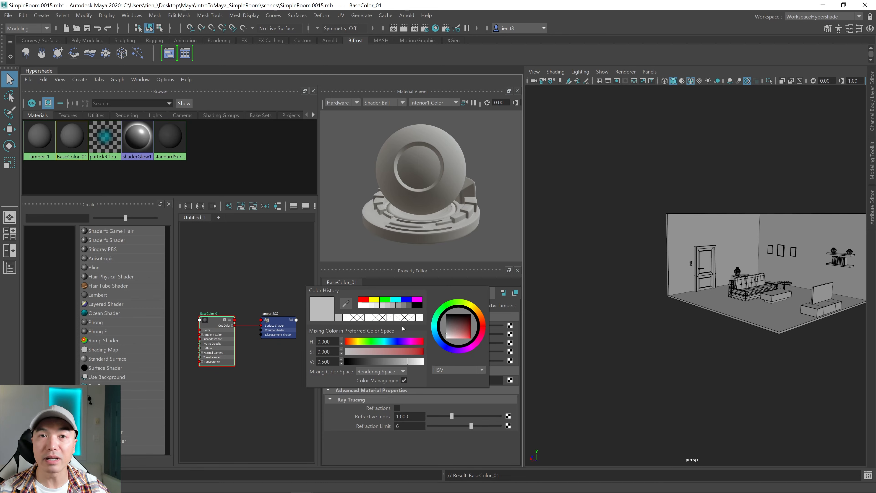
mouse_move(393, 334)
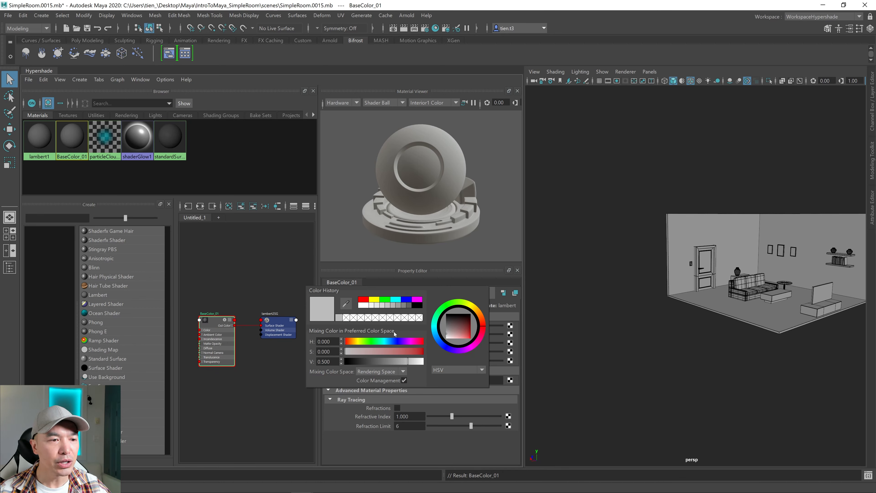
mouse_move(395, 334)
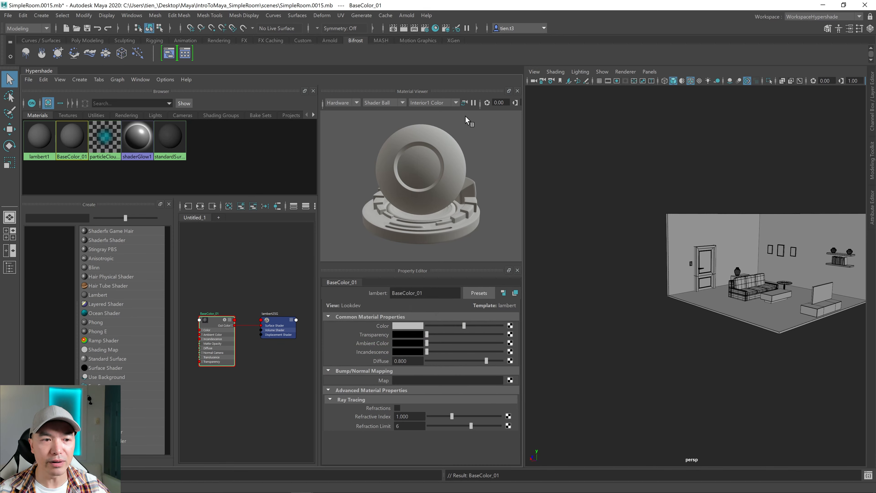
mouse_move(407, 302)
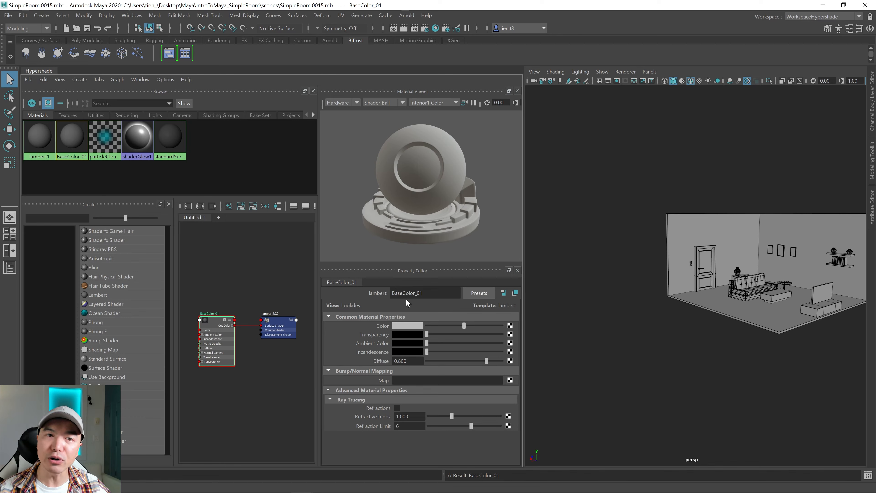
left_click(406, 325)
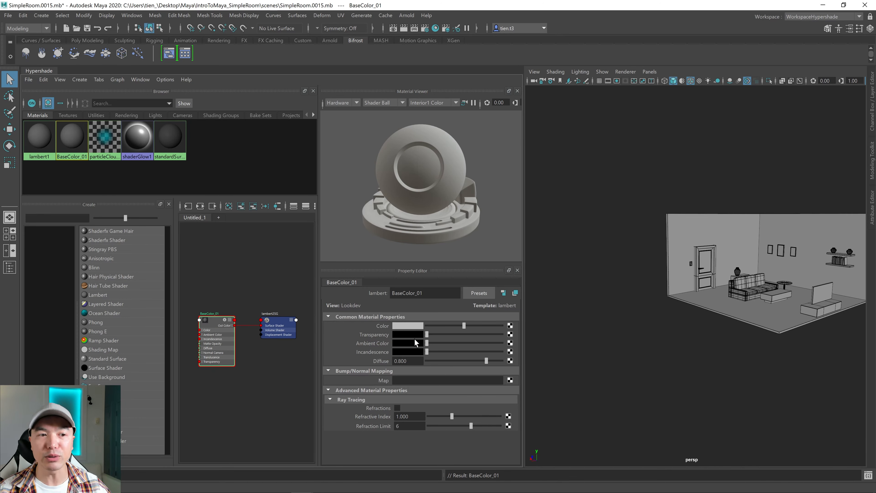
mouse_move(401, 333)
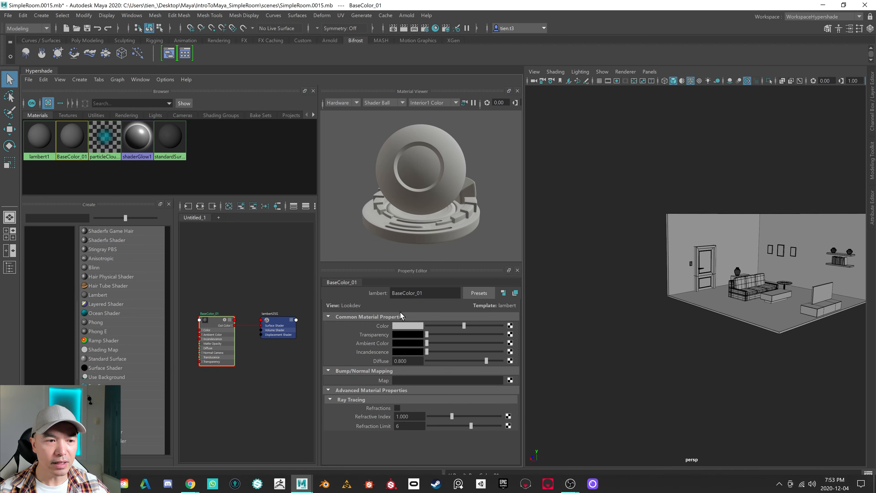
left_click(408, 326)
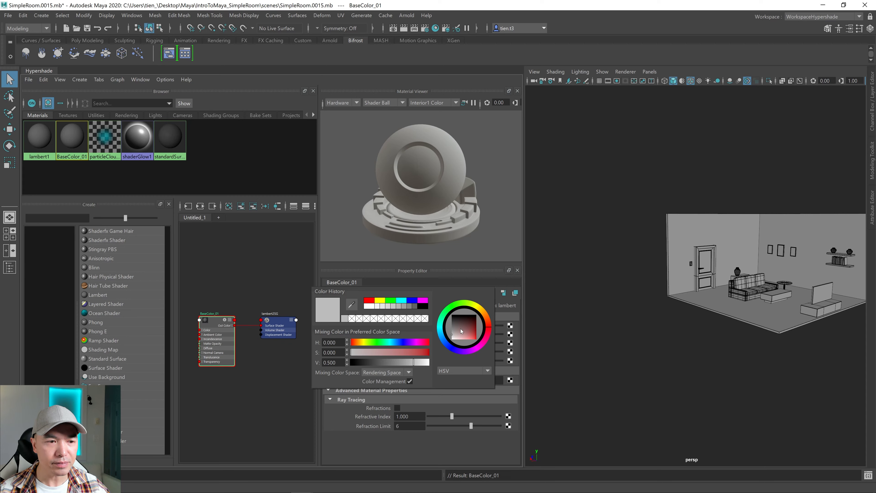
left_click(461, 333)
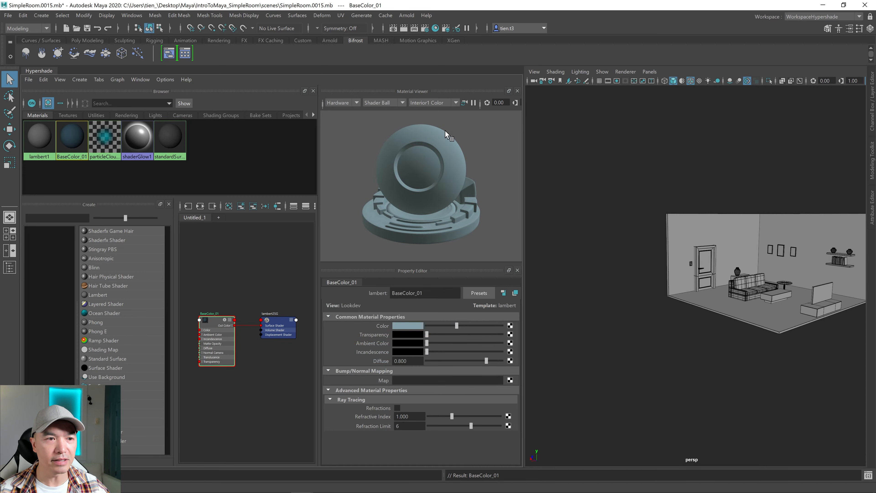
mouse_move(443, 189)
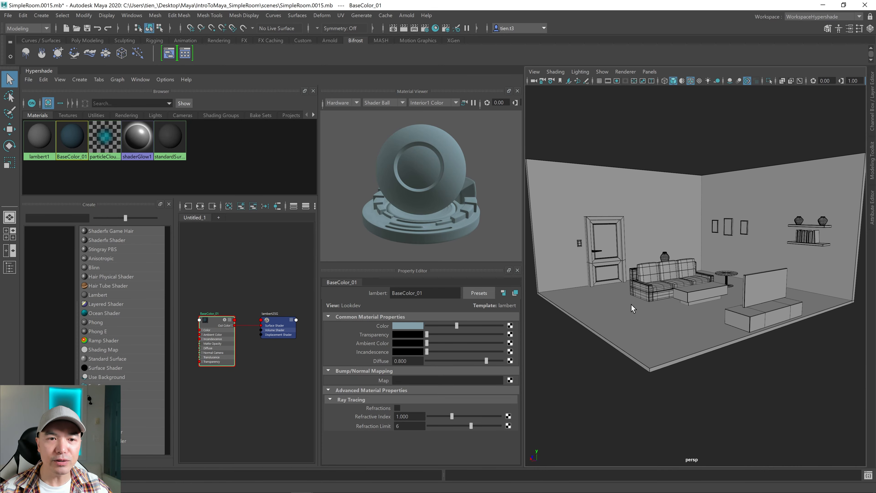
mouse_move(92, 196)
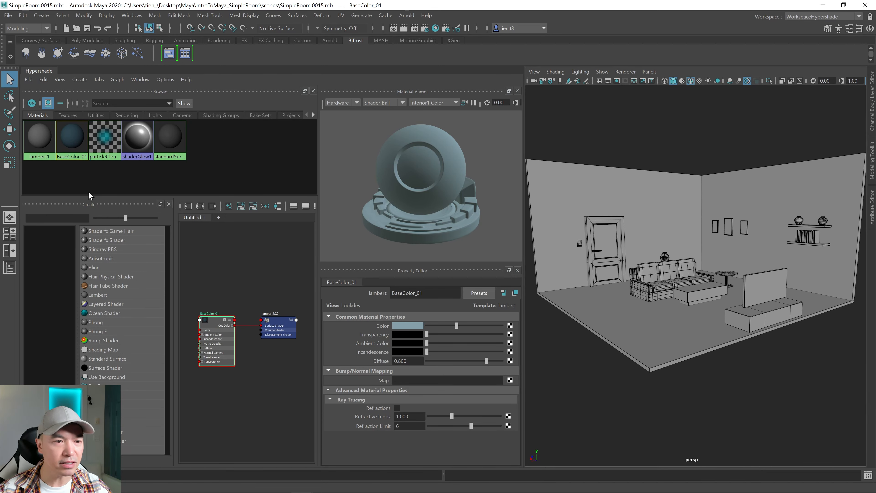
mouse_move(103, 138)
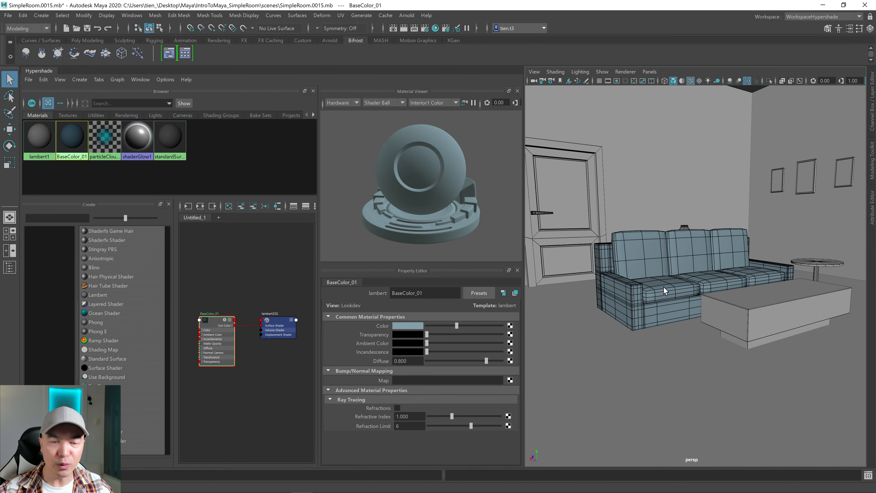
mouse_move(703, 118)
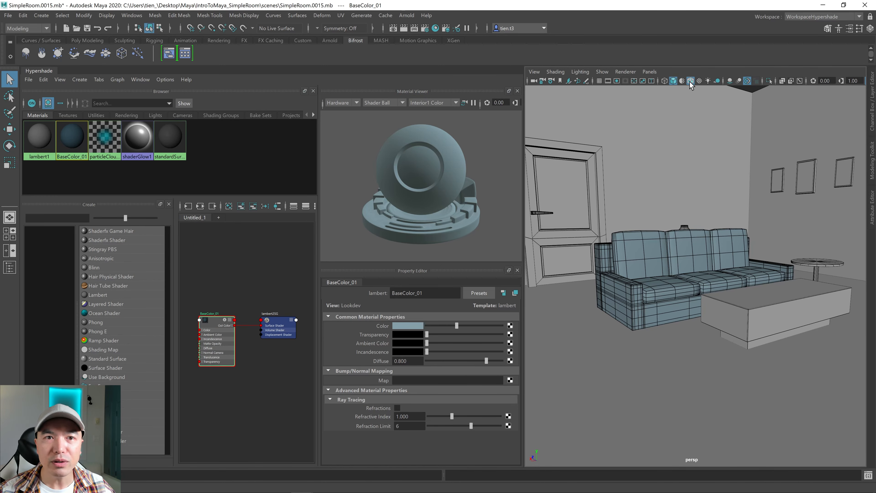
- Enable smooth shading and assign BaseColor_01 to the selected picture frames
left_click(691, 81)
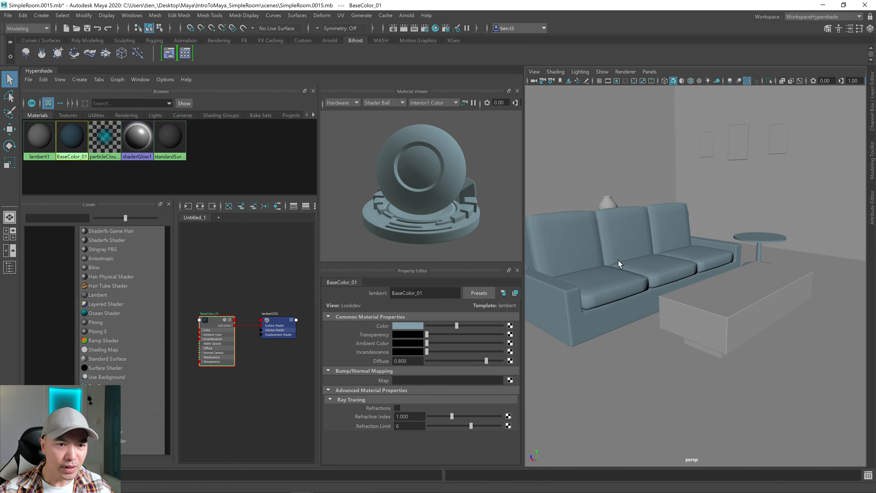
mouse_move(690, 255)
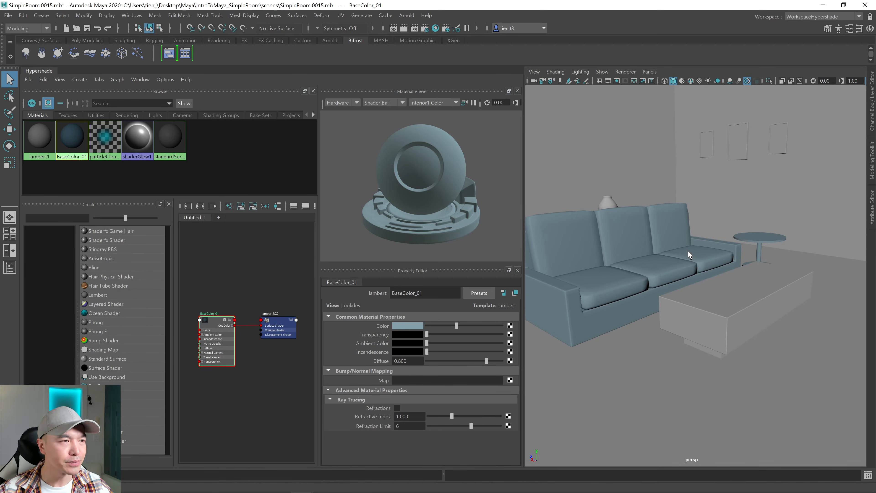
left_click(727, 313)
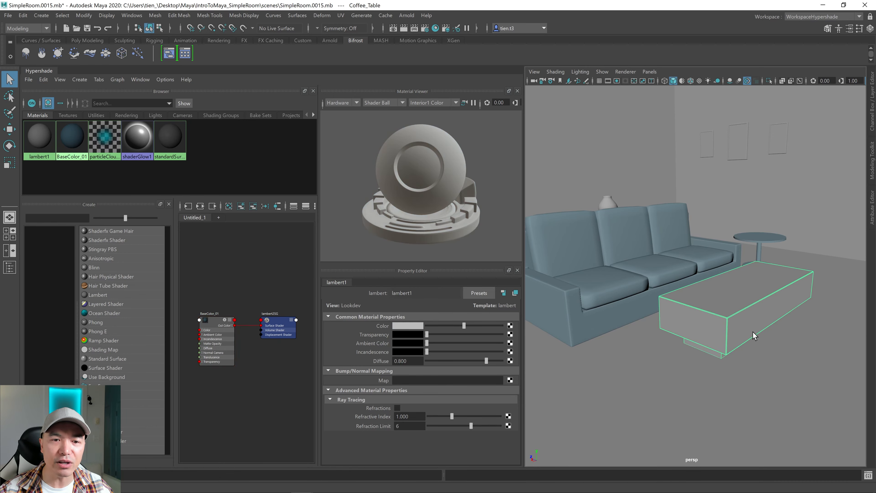
left_click(738, 141)
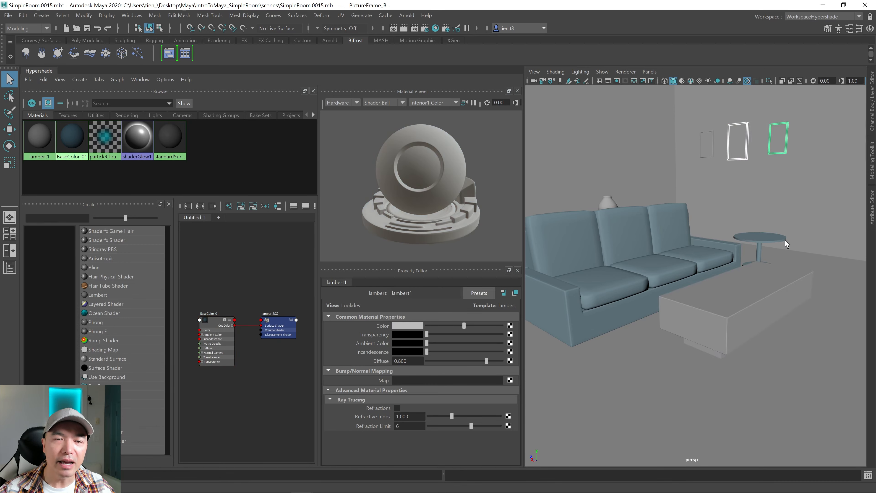
mouse_move(581, 231)
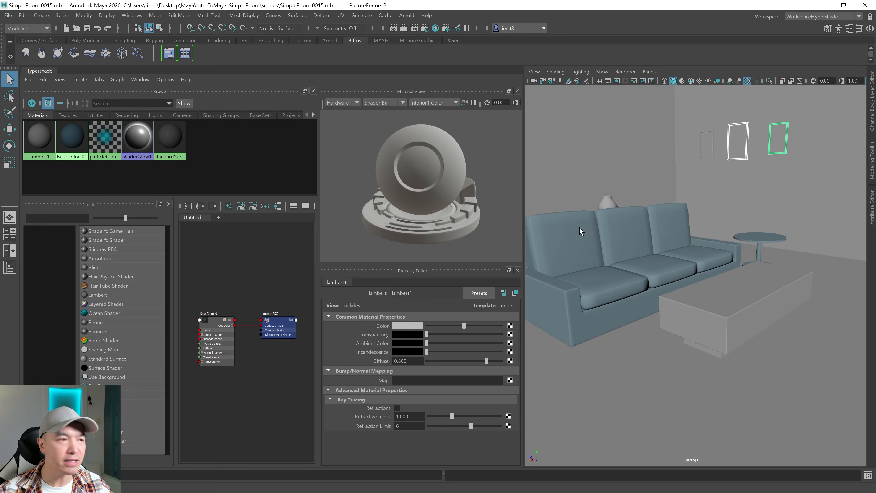
mouse_move(71, 136)
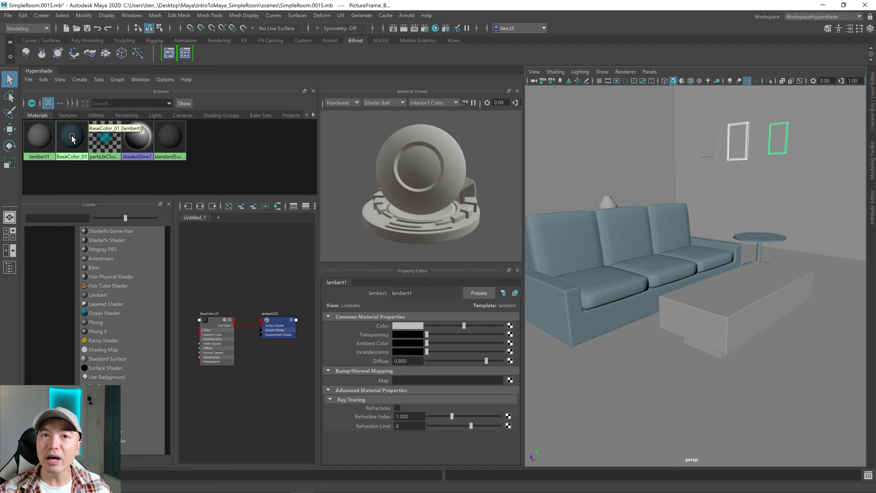
right_click(71, 138)
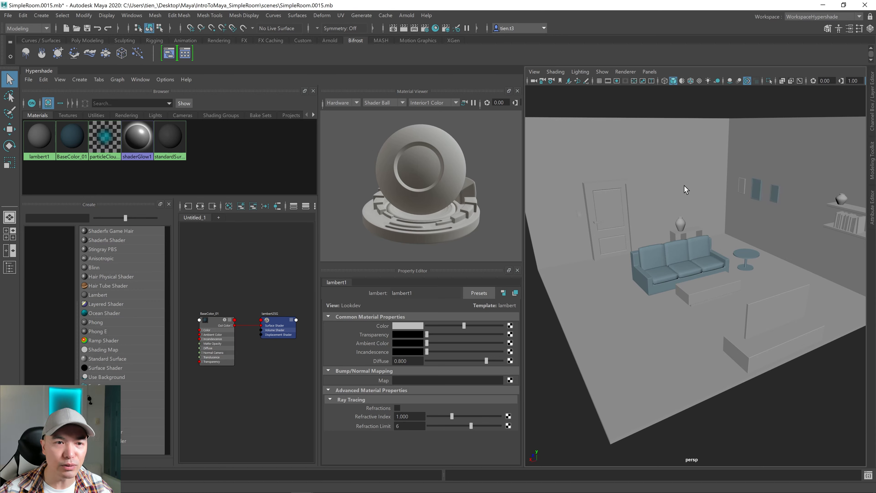
mouse_move(160, 277)
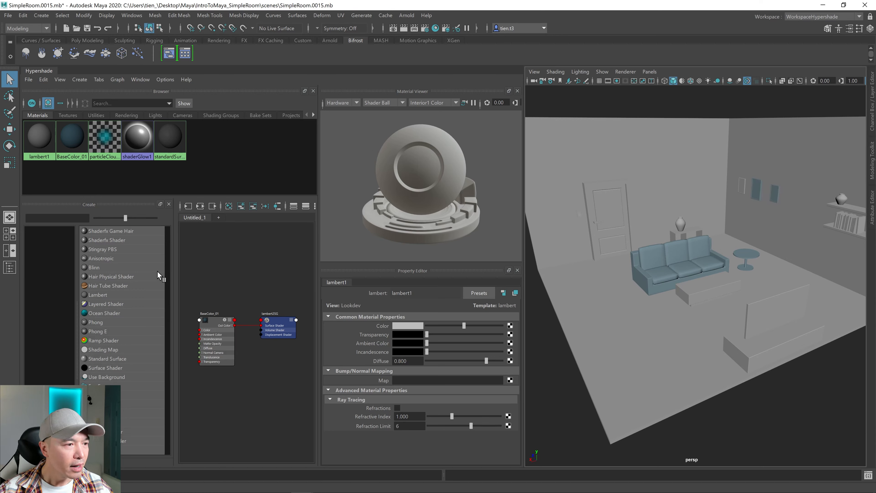
mouse_move(82, 282)
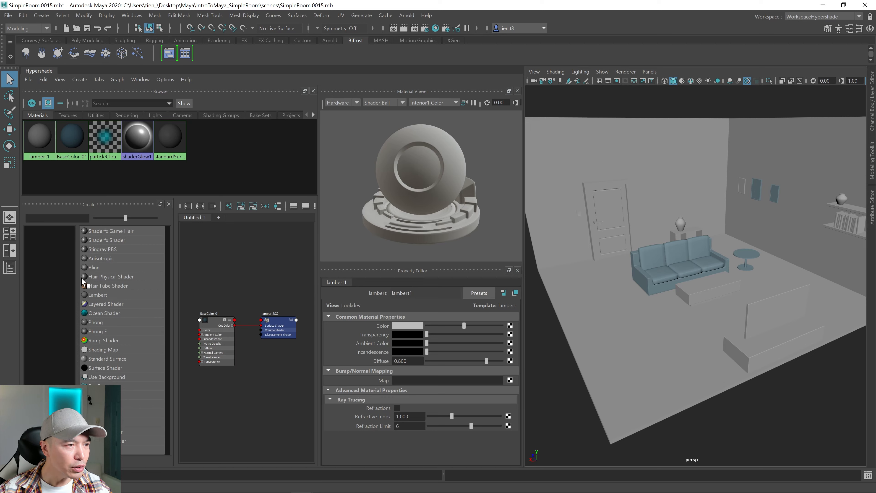
mouse_move(65, 323)
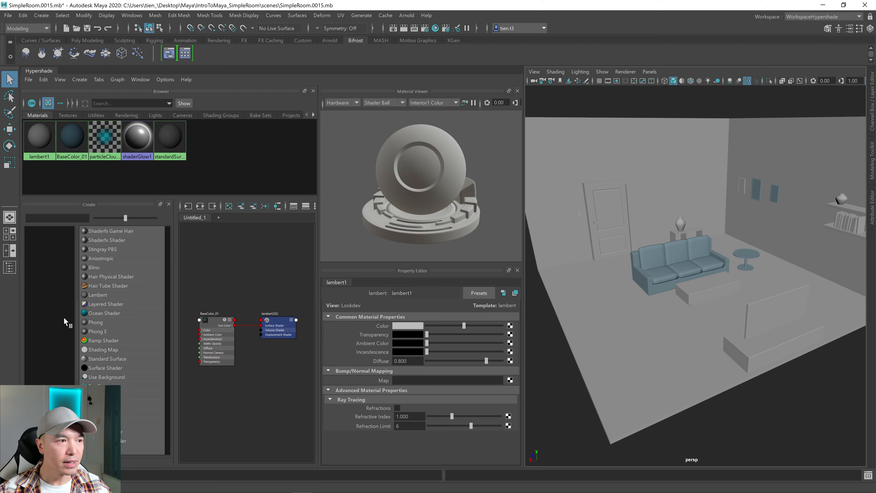
mouse_move(189, 268)
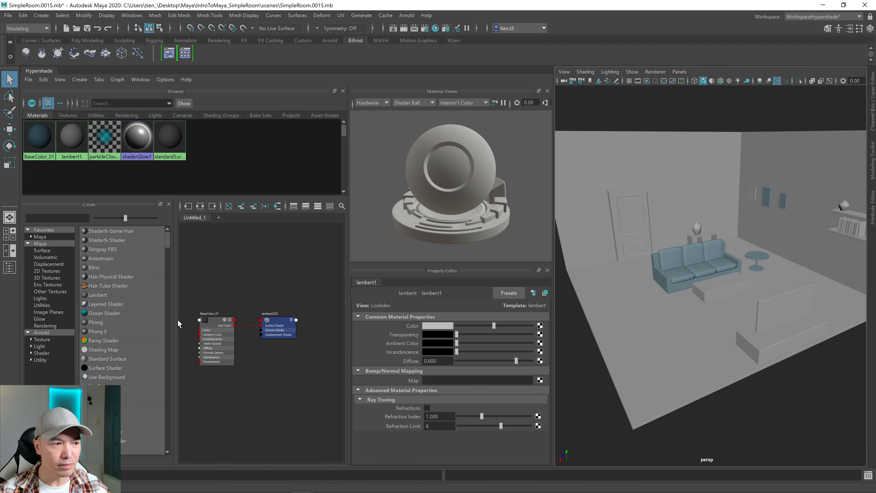
mouse_move(181, 256)
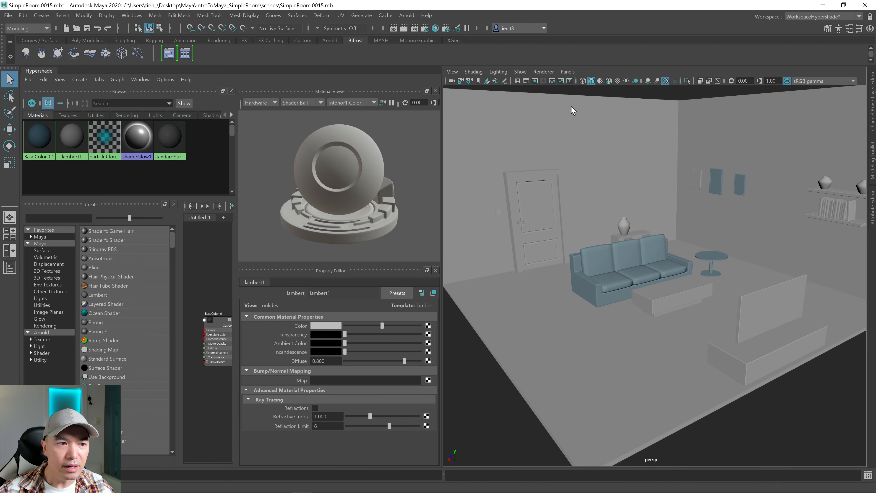
mouse_move(861, 20)
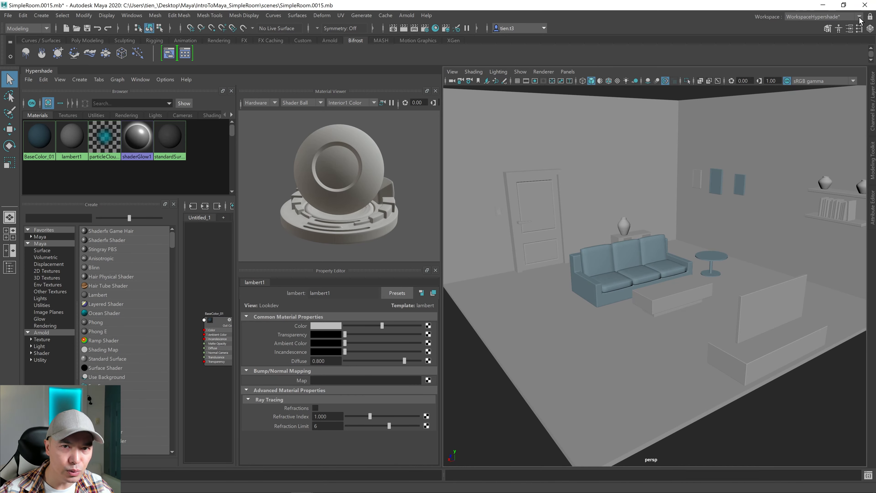
- Switch to the custom personal workspace, close the Outliner and select the coffee table
left_click(859, 17)
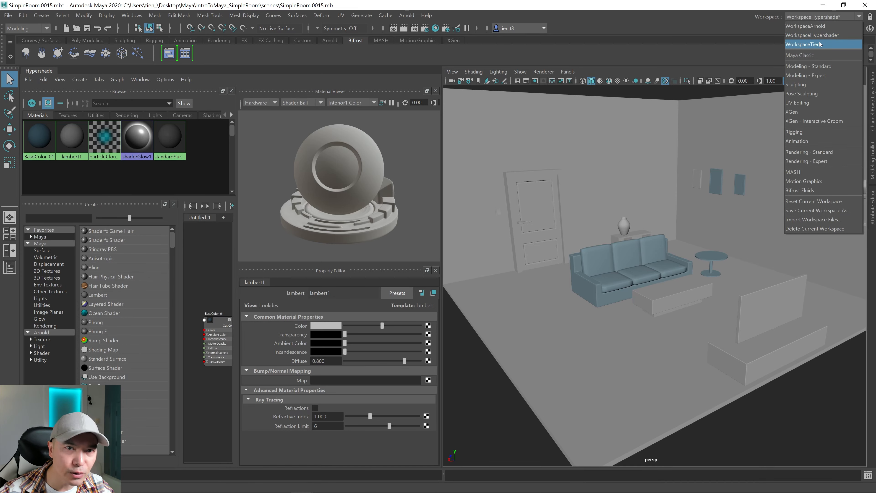
left_click(811, 44)
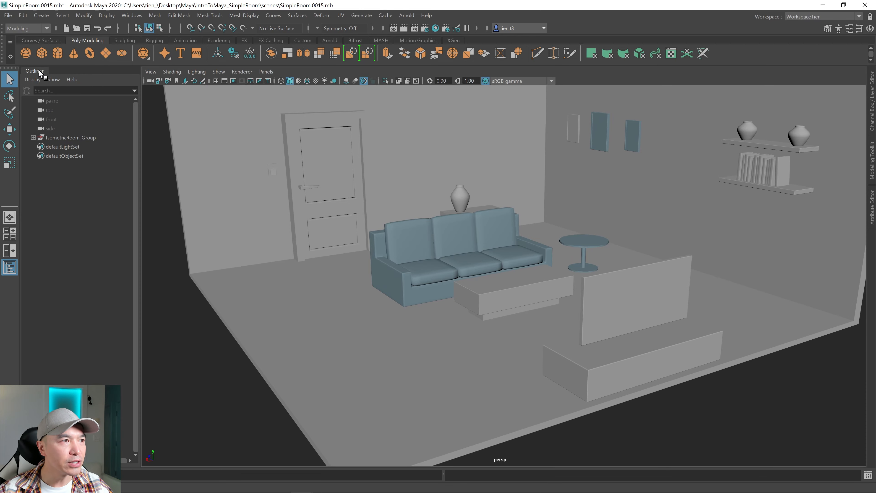
left_click(35, 70)
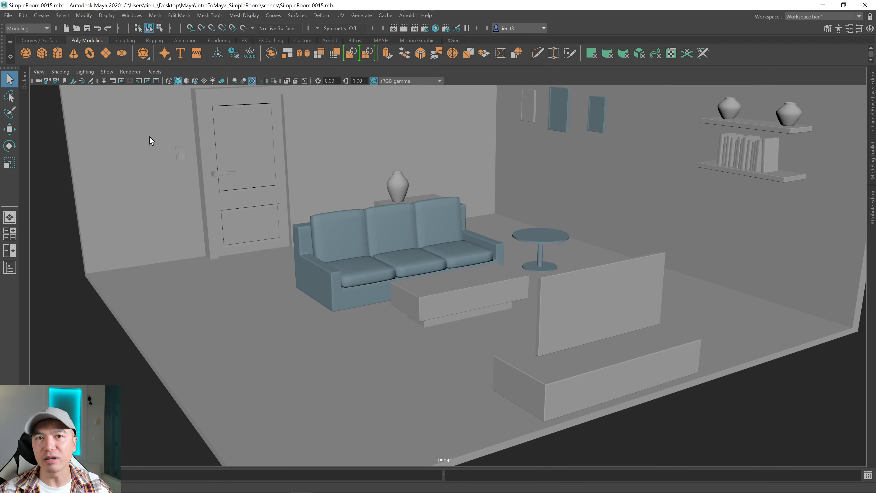
left_click(509, 290)
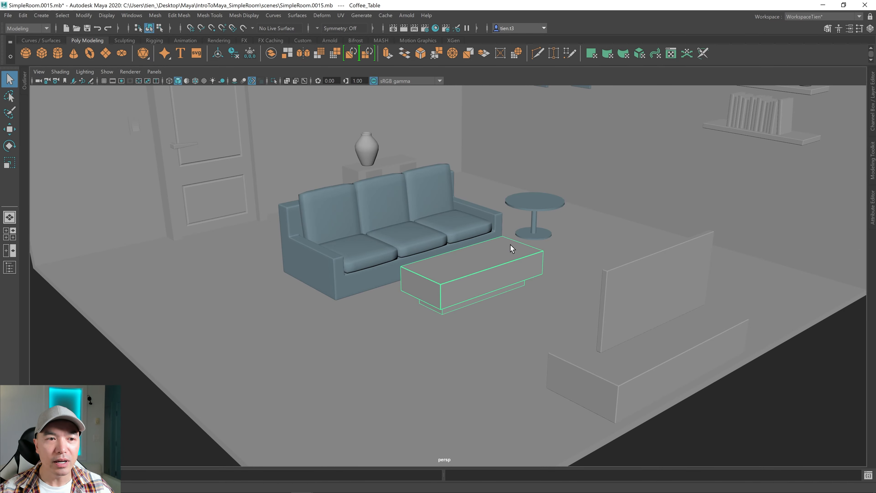
right_click(503, 240)
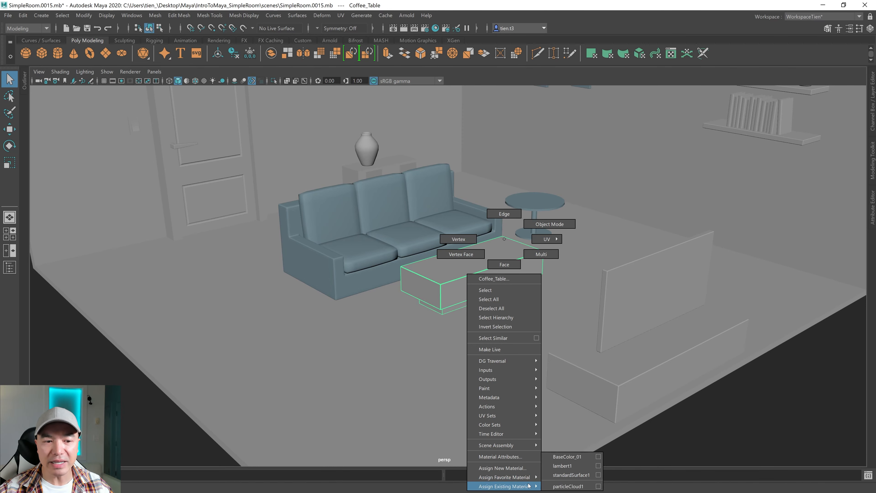
left_click(562, 465)
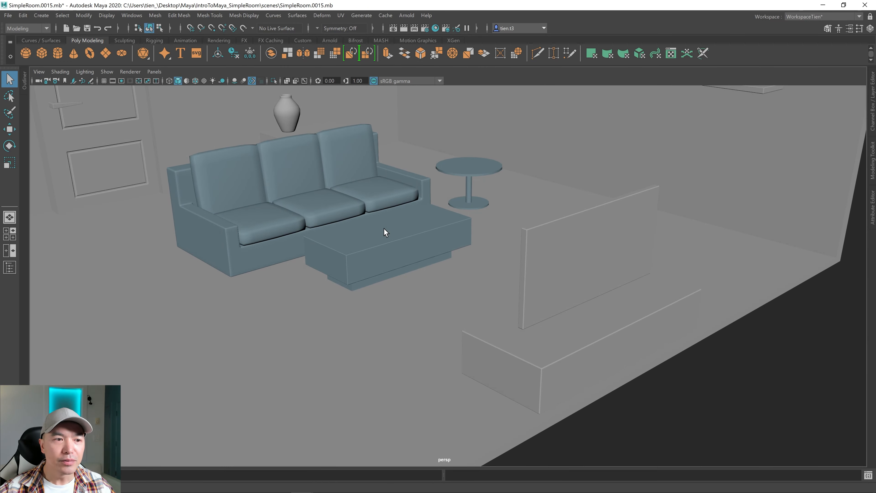
- Assign a new Maya Blinn material to the coffee table via Assign New Material
right_click(384, 233)
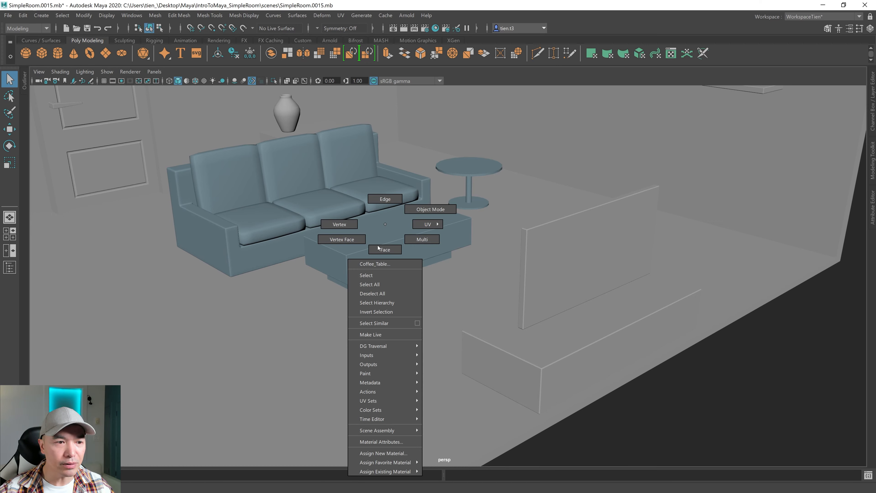
mouse_move(383, 453)
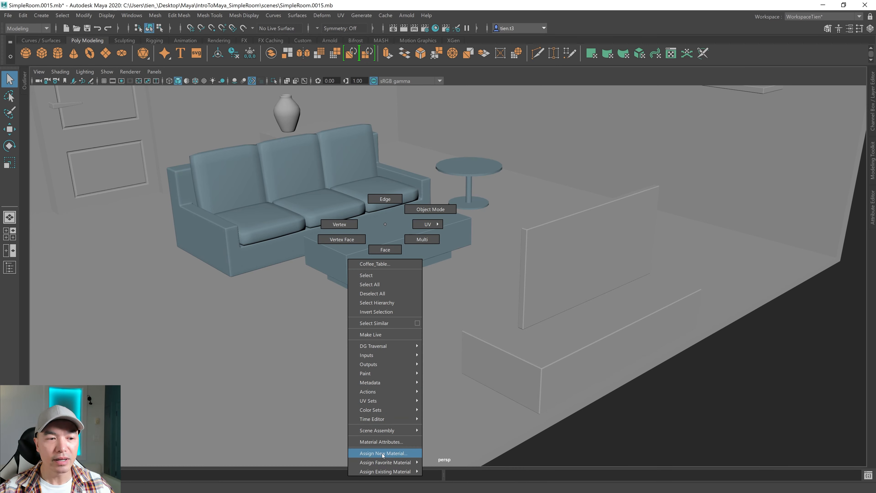
left_click(382, 454)
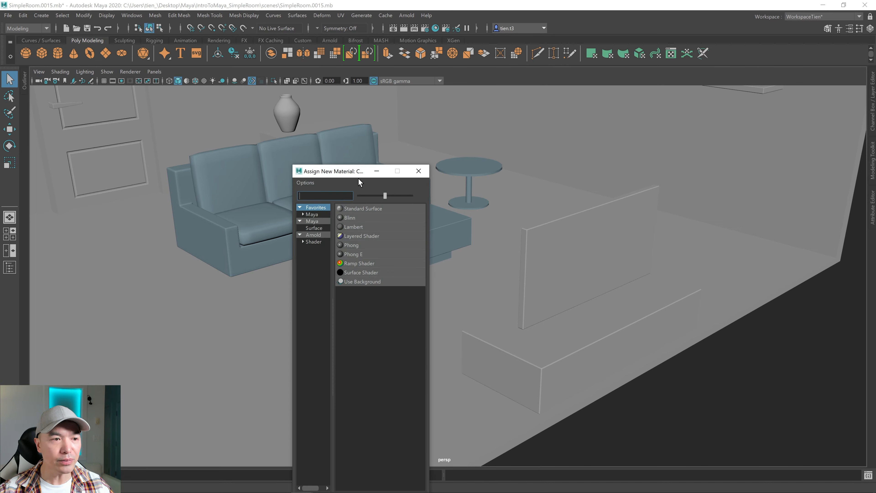
left_click(312, 221)
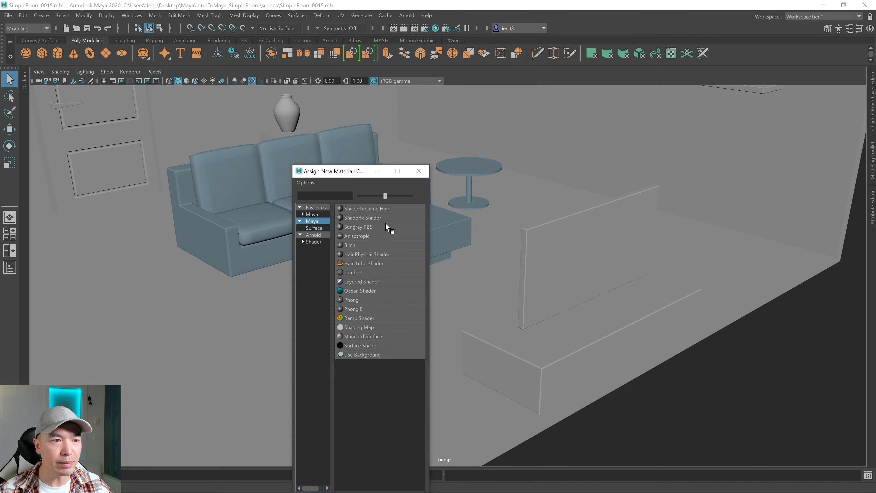
mouse_move(360, 281)
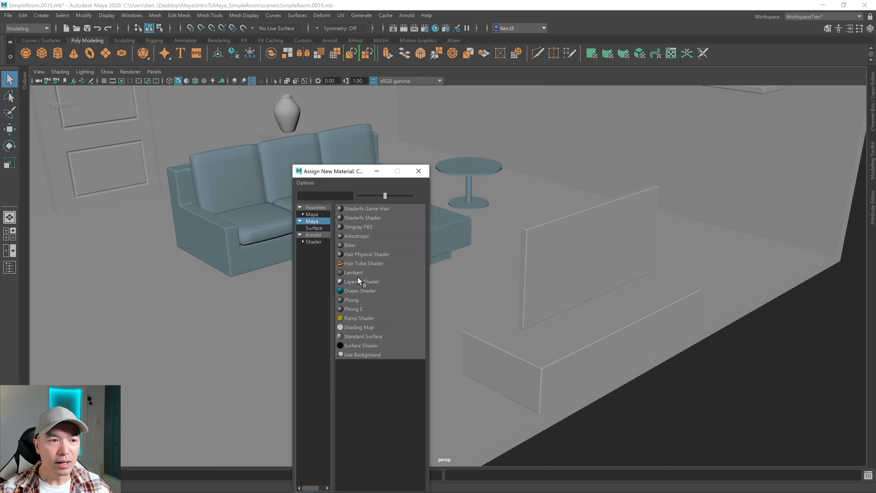
mouse_move(367, 260)
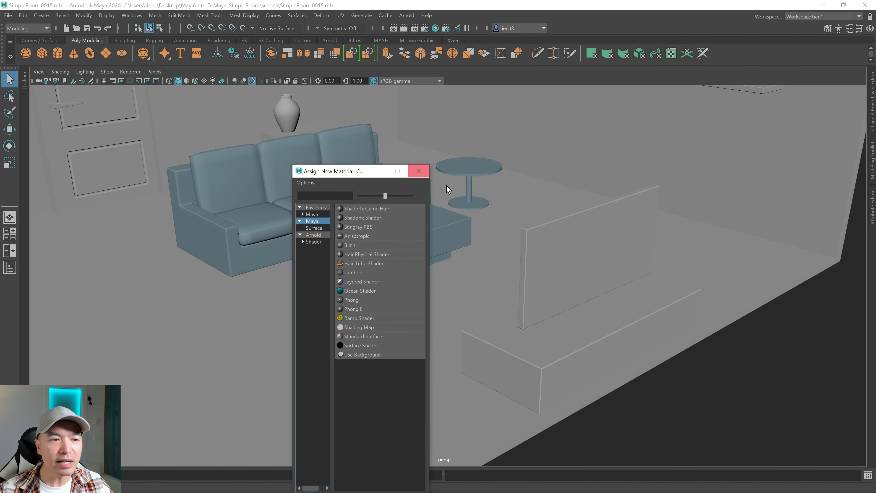
mouse_move(368, 254)
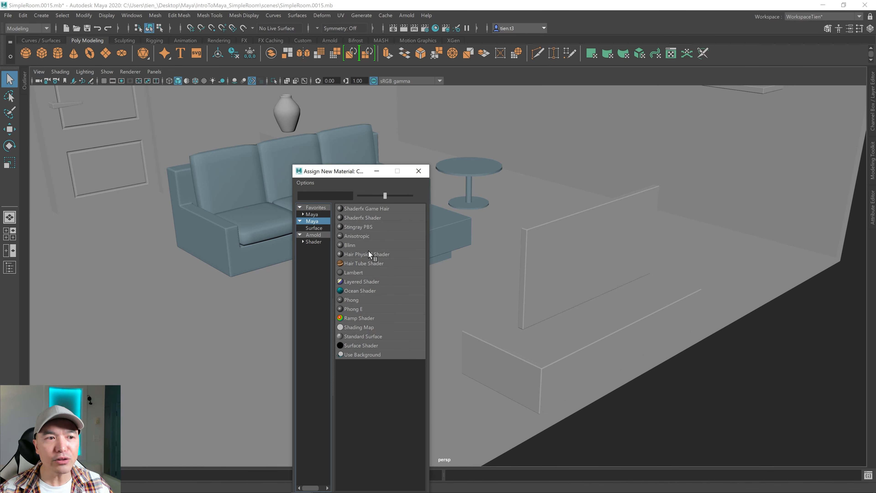
mouse_move(393, 246)
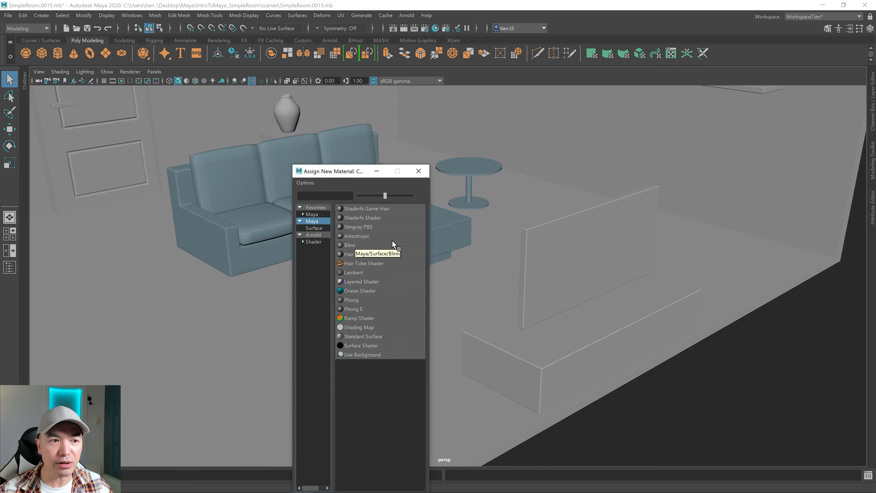
mouse_move(351, 252)
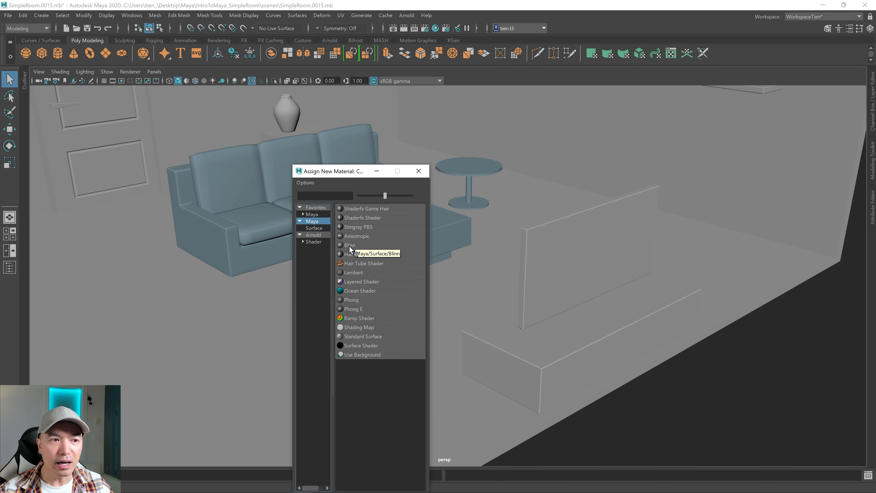
left_click(351, 244)
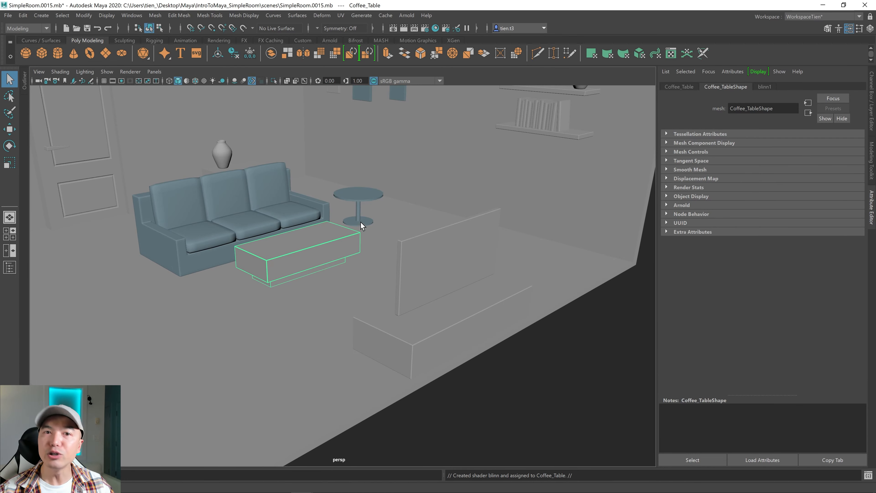
mouse_move(758, 98)
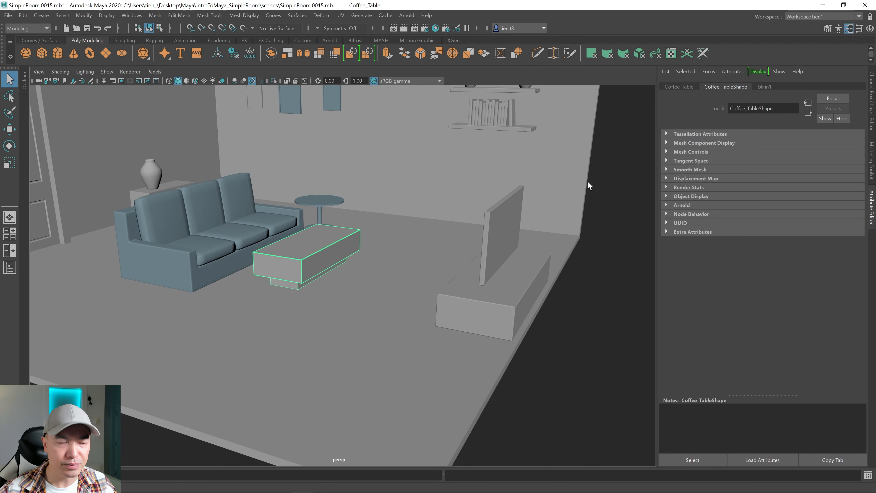
mouse_move(682, 95)
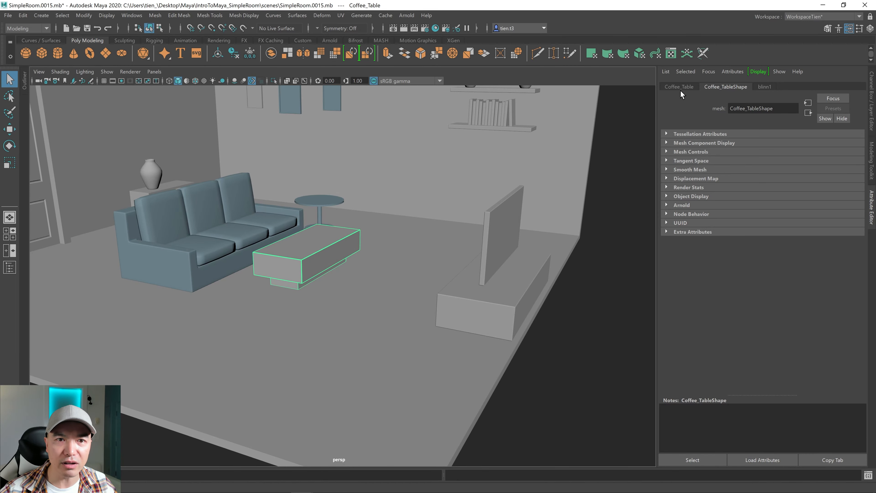
- Show the blinn1 material's settings in the Attribute Editor
left_click(764, 86)
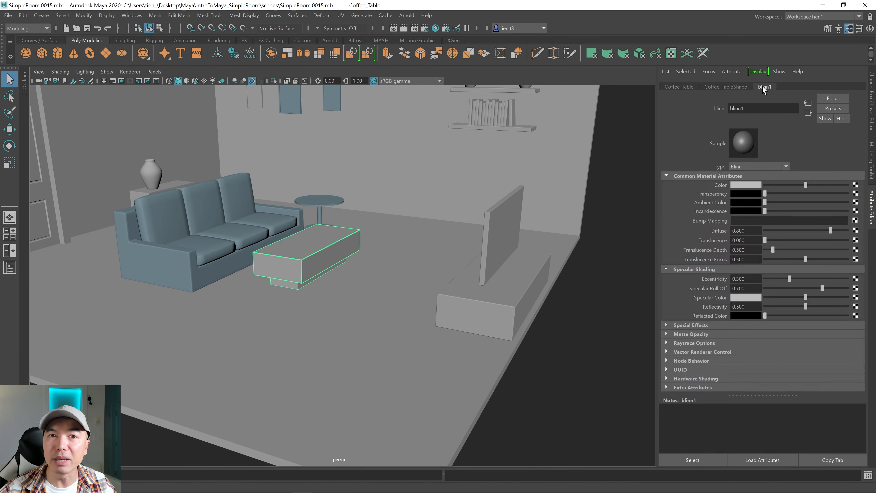
mouse_move(864, 83)
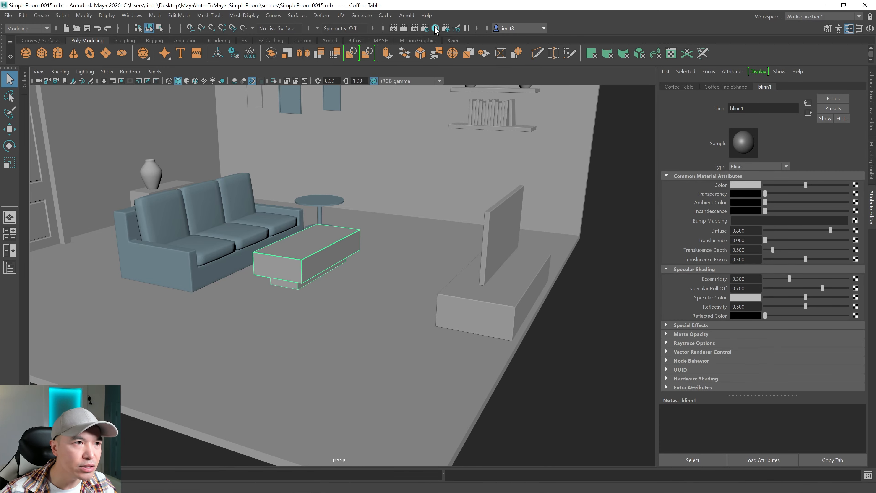
left_click(435, 28)
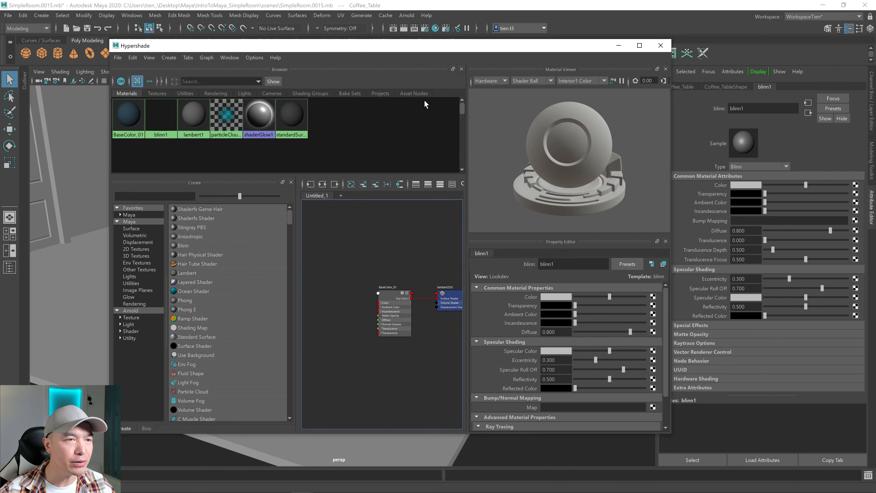
left_click(161, 113)
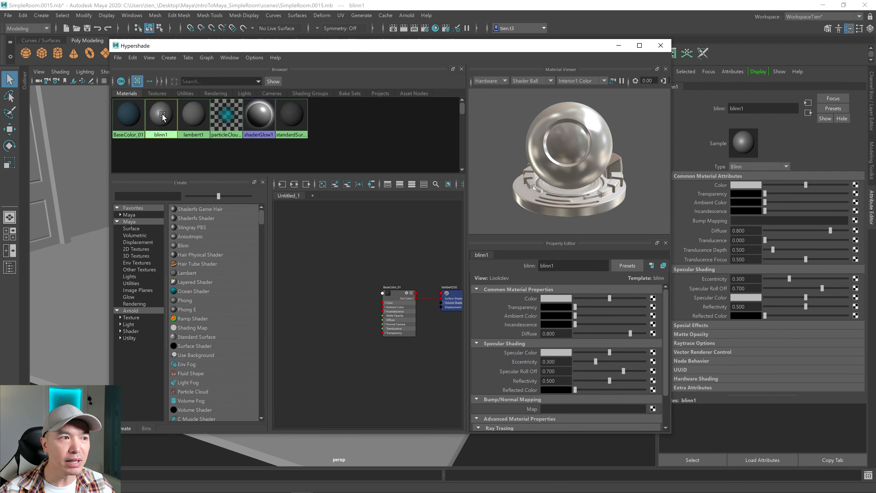
scroll("down", 3)
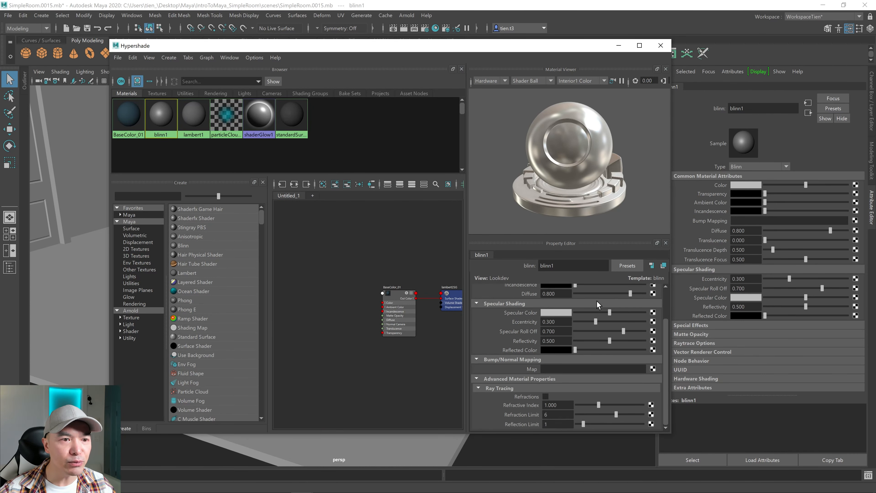
scroll("up", 3)
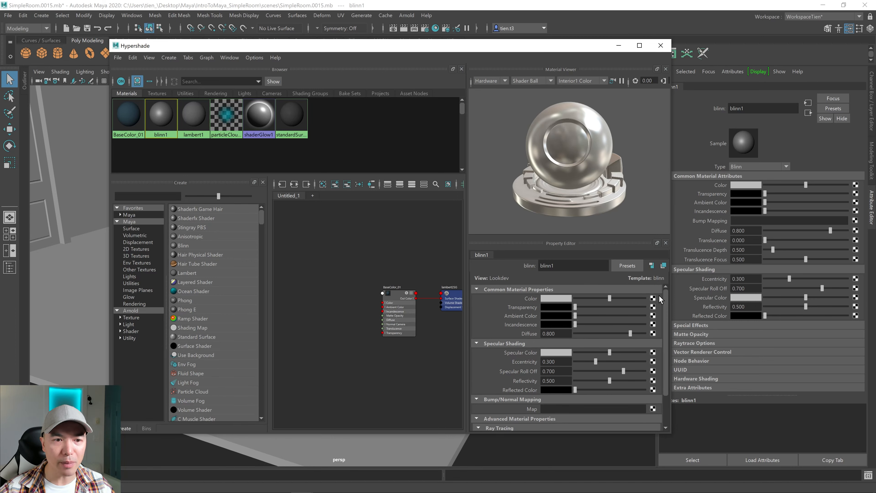
mouse_move(660, 45)
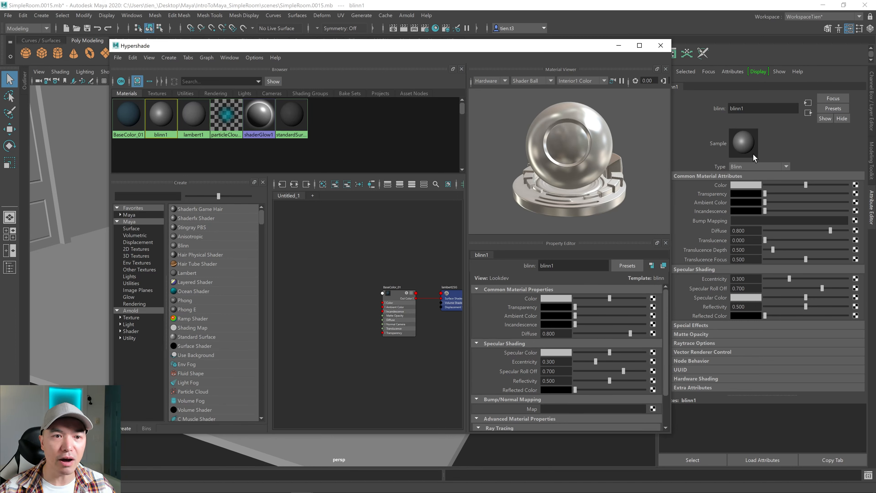
mouse_move(735, 30)
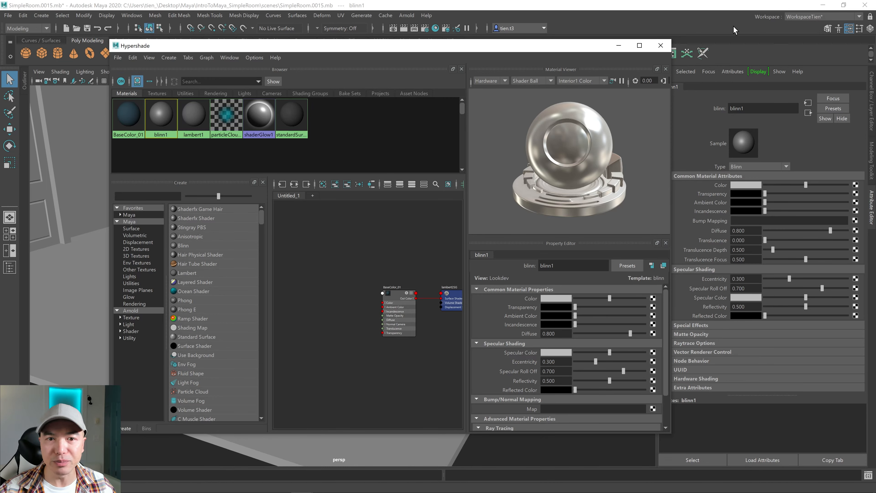
left_click(660, 45)
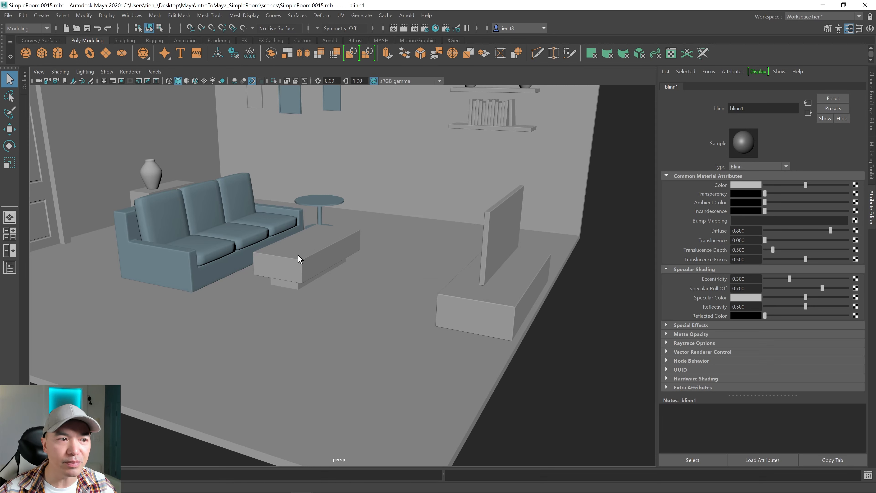
- Compare the sofa's material settings, then show the coffee table's Blinn material to rename it BaseColor_02
left_click(196, 235)
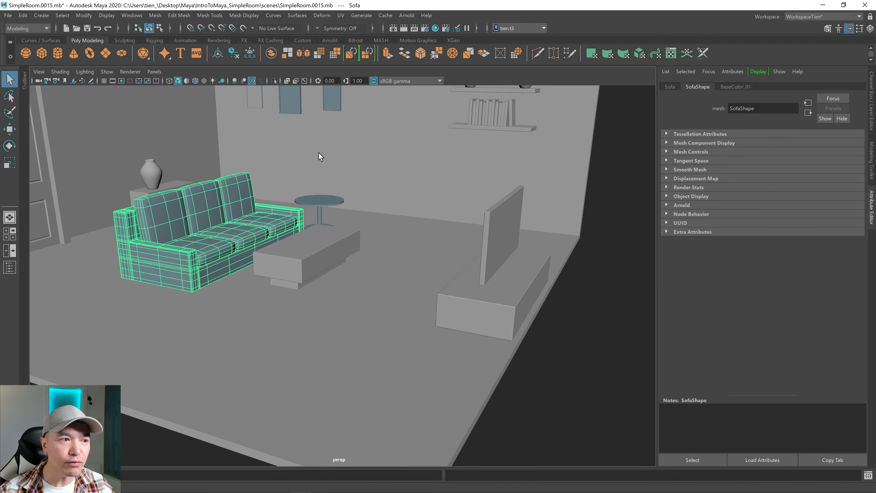
mouse_move(692, 84)
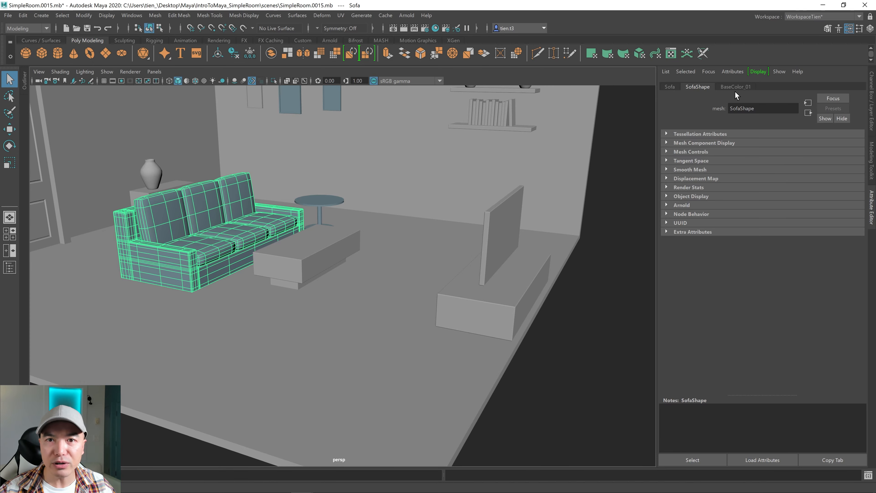
left_click(735, 87)
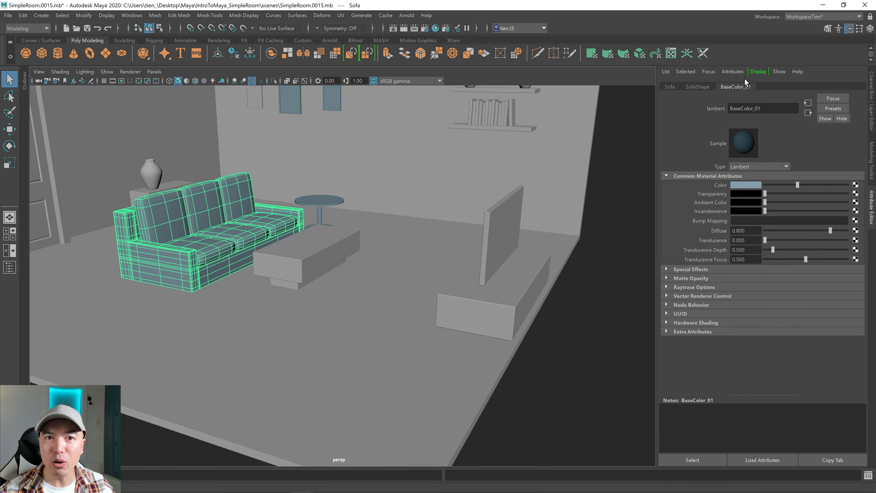
mouse_move(752, 90)
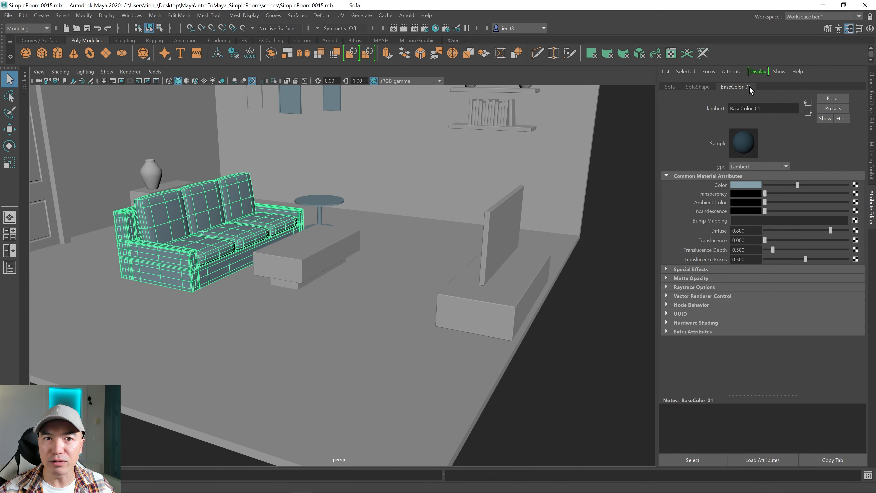
mouse_move(720, 96)
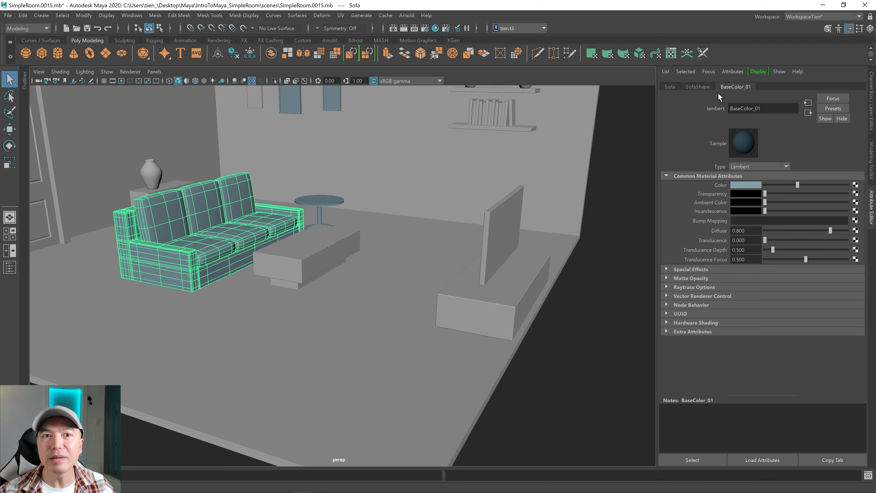
mouse_move(772, 208)
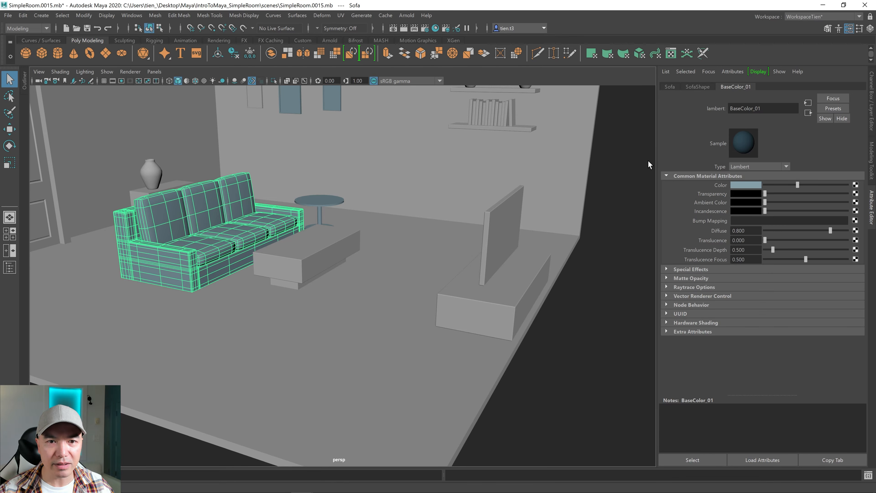
left_click(305, 248)
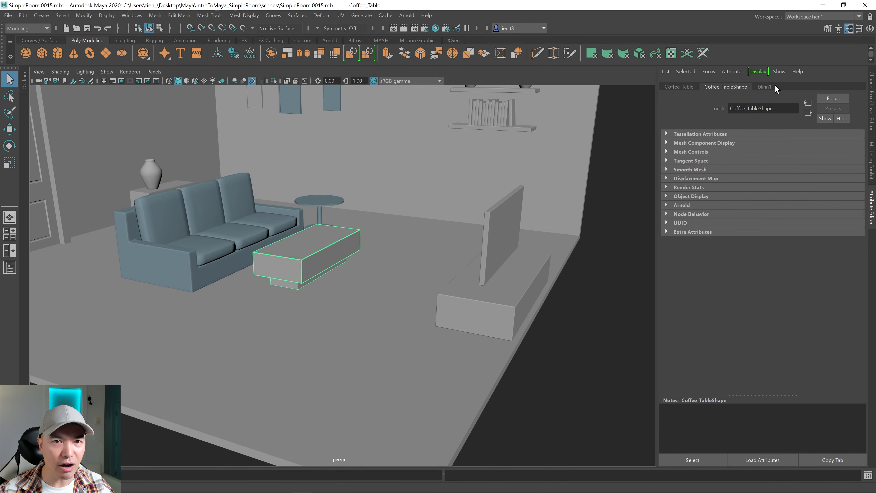
left_click(764, 87)
type("BaseColor_02")
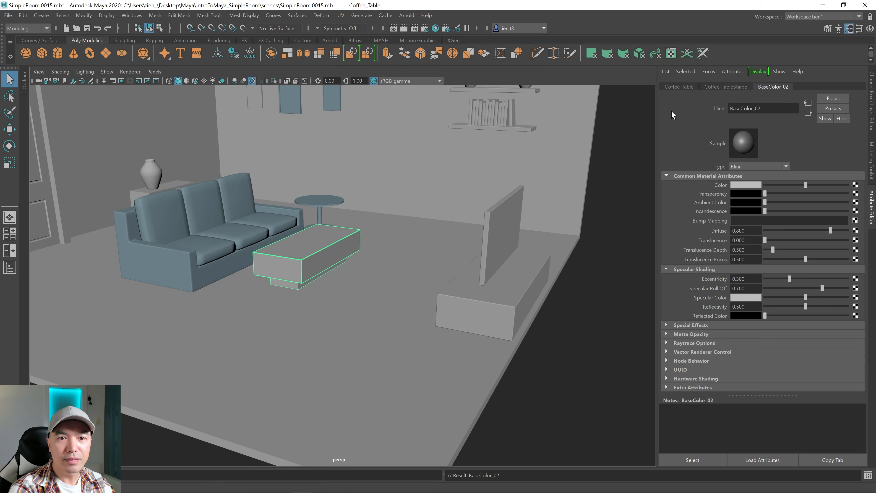
mouse_move(420, 208)
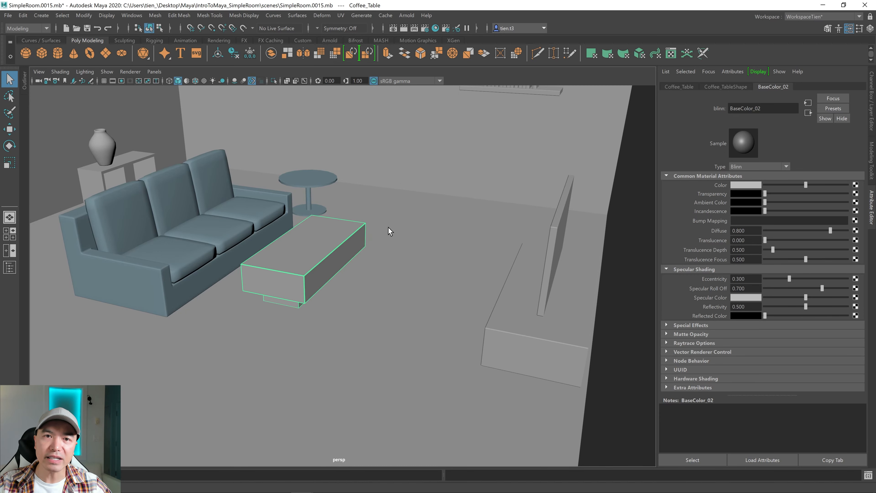
mouse_move(418, 209)
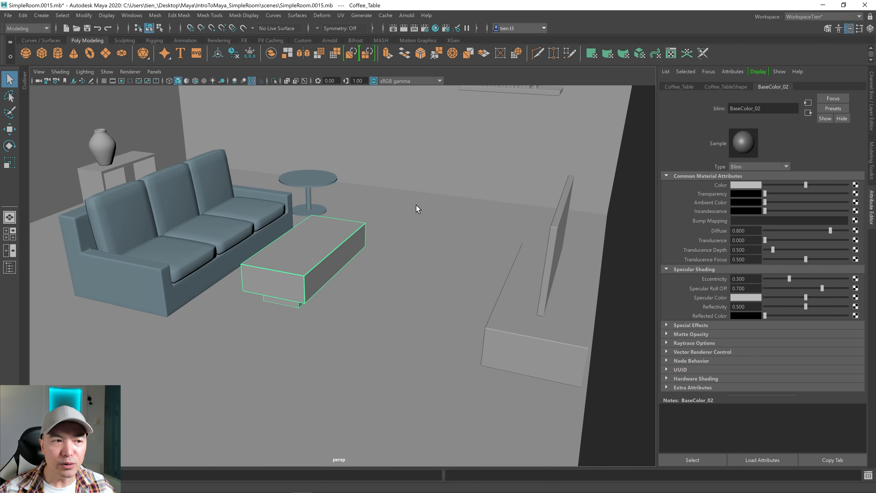
mouse_move(590, 148)
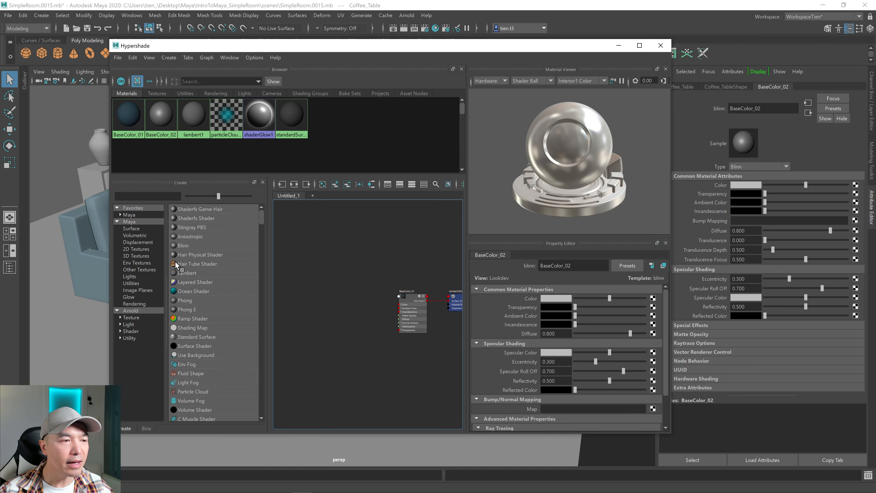
mouse_move(162, 263)
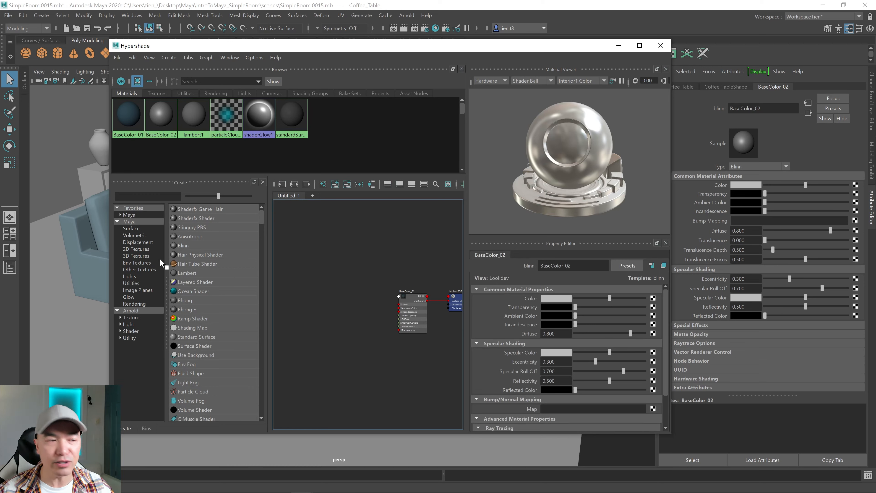
mouse_move(151, 289)
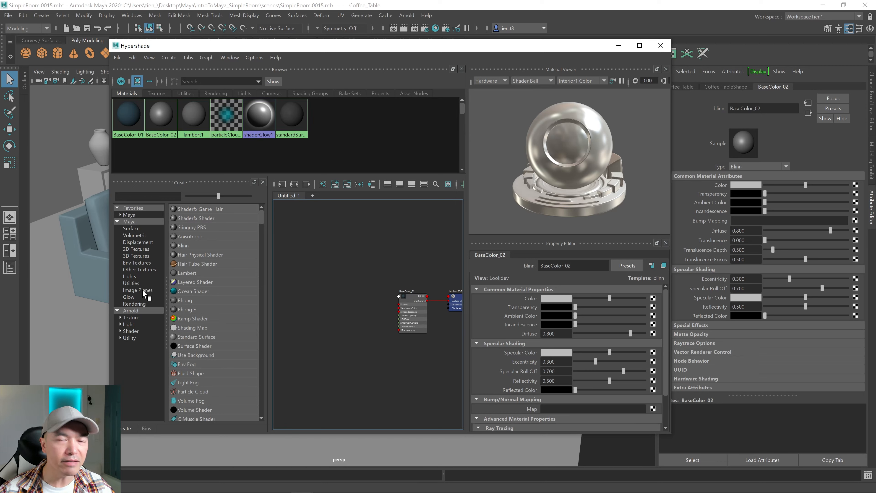
mouse_move(189, 314)
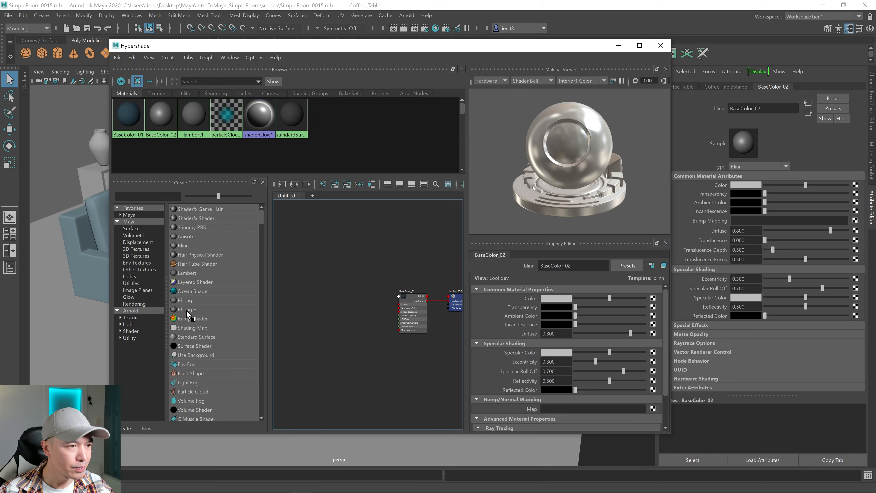
mouse_move(660, 33)
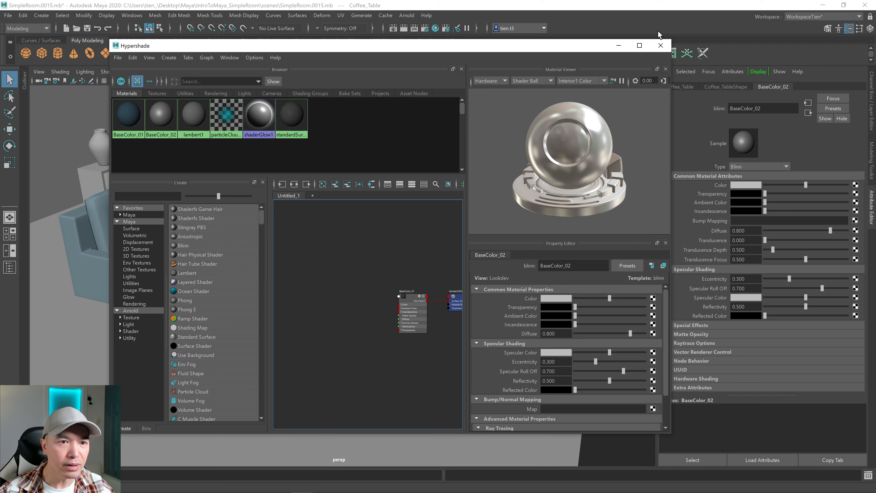
mouse_move(285, 290)
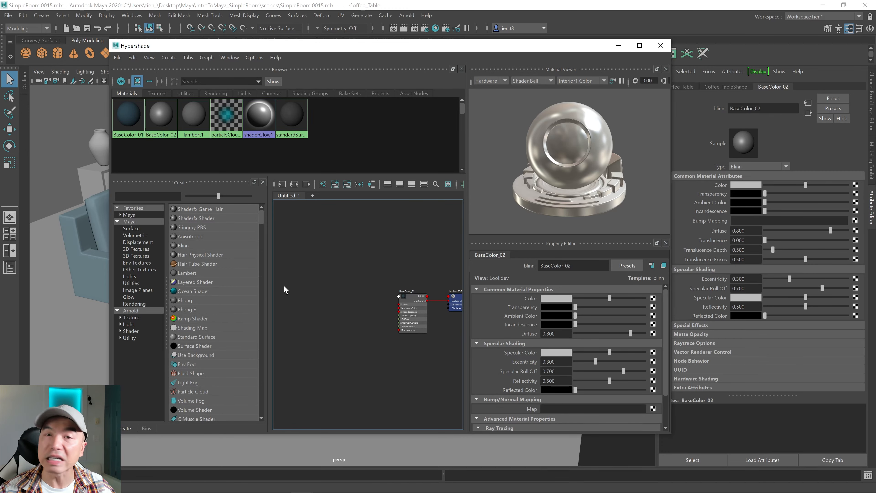
left_click(660, 45)
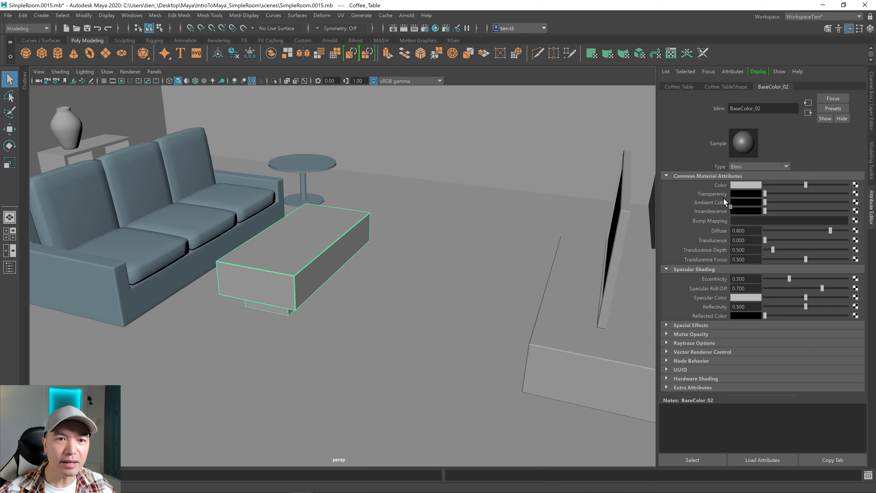
mouse_move(750, 189)
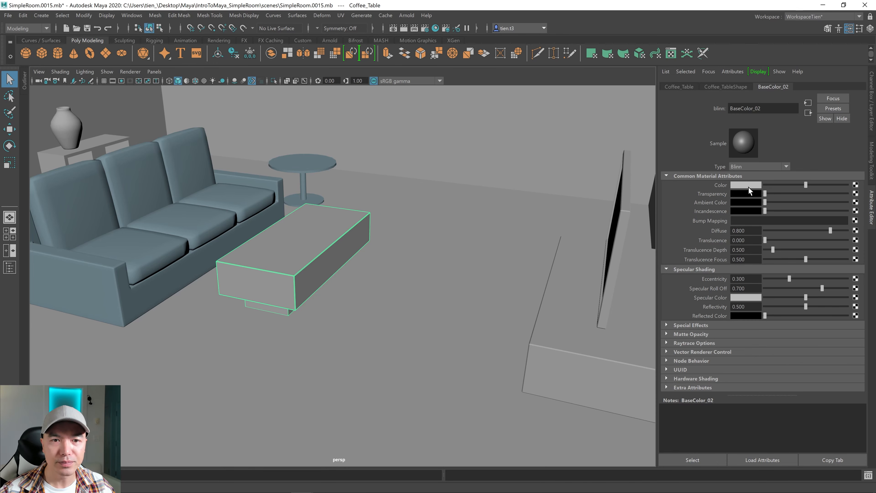
- Pick a warm brown for BaseColor_02's Color swatch in the Attribute Editor
left_click(745, 185)
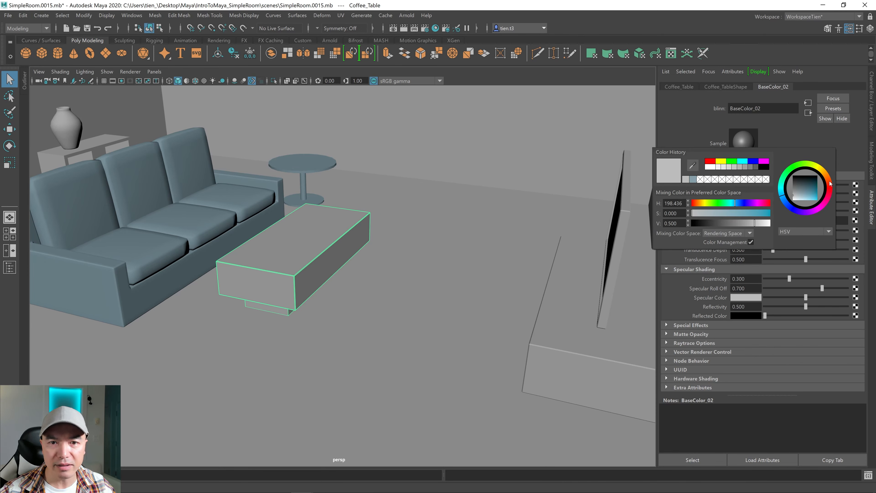
left_click(812, 196)
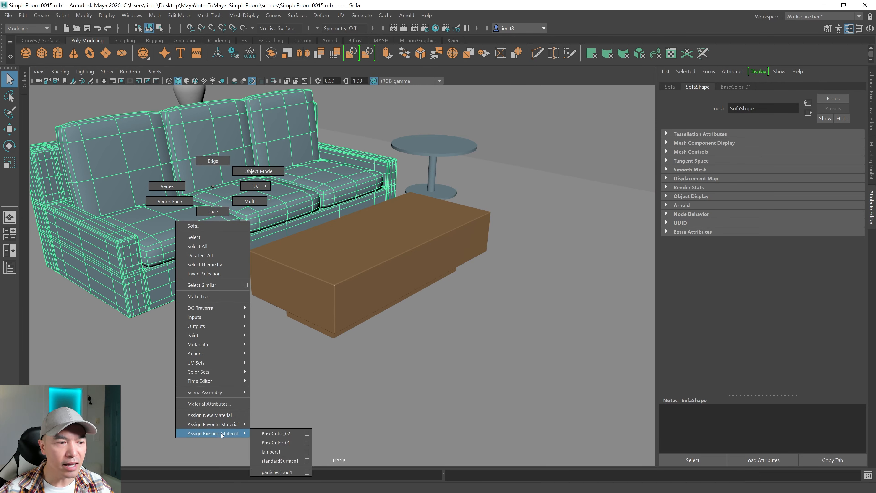
- Assign the existing BaseColor_02 material to the sofa and clear the selection
left_click(275, 433)
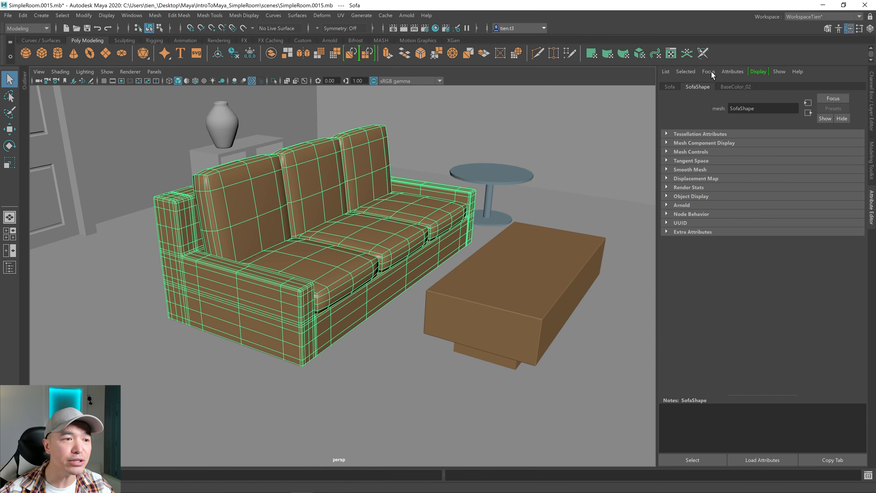
left_click(735, 87)
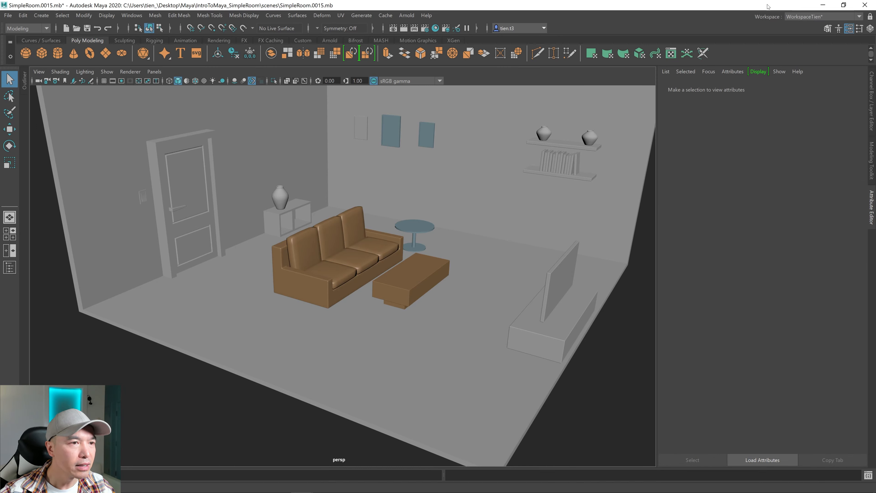
- Switch to the Hypershade workspace and load BaseColor_02's Blinn properties
left_click(859, 17)
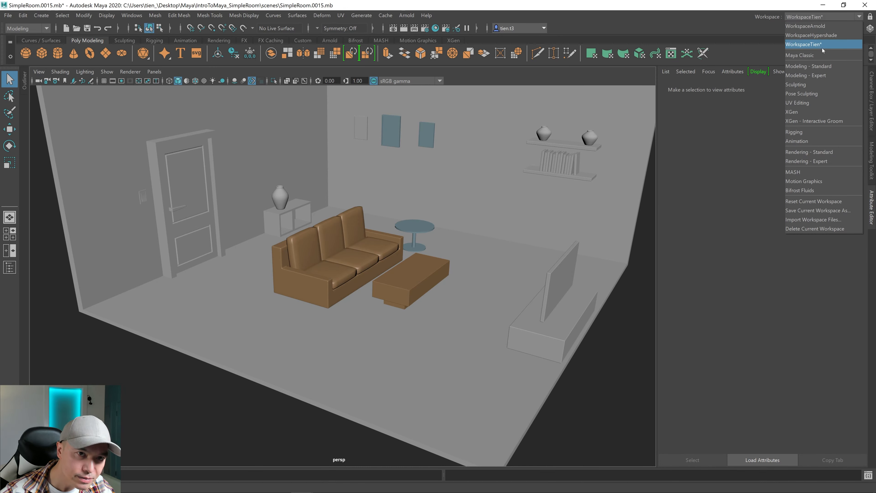
left_click(810, 35)
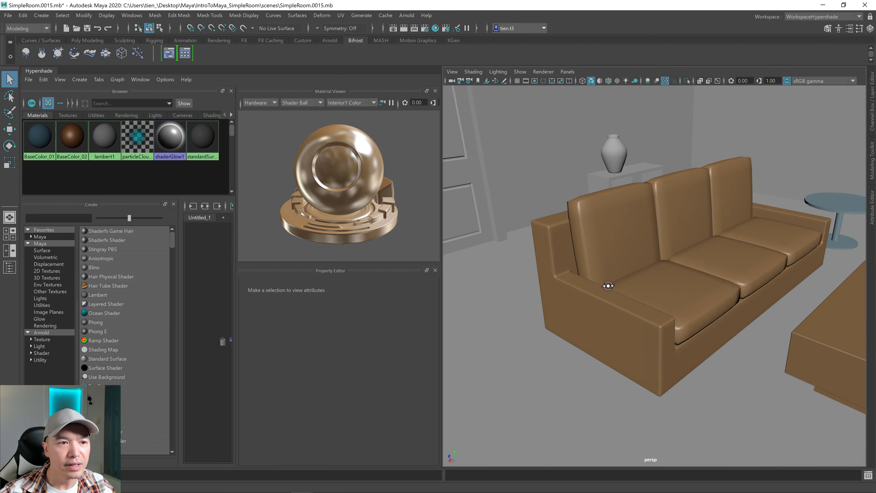
left_click(71, 137)
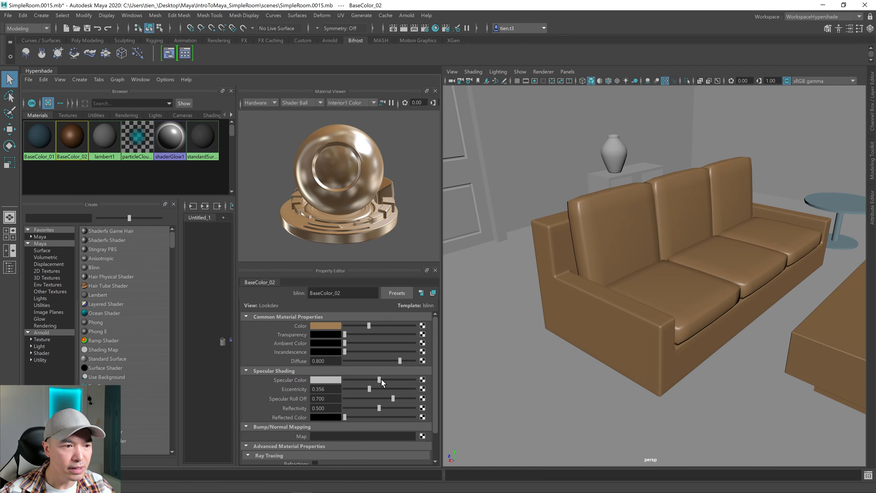
mouse_move(376, 378)
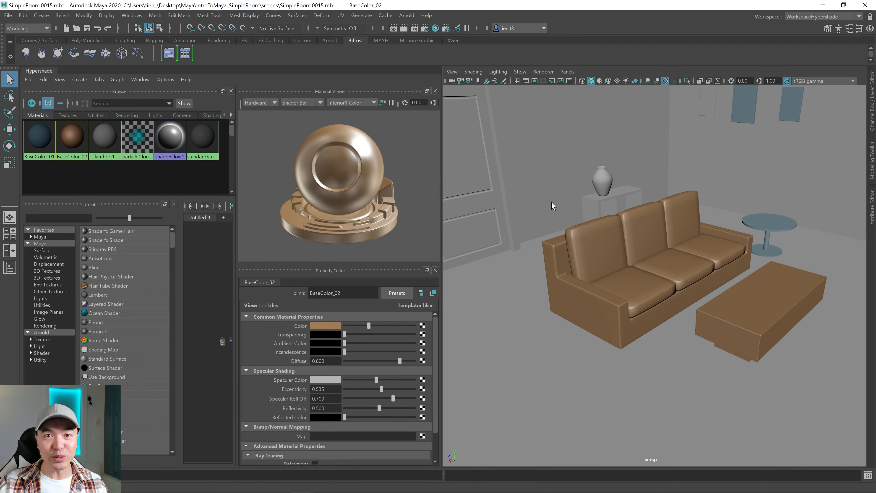
mouse_move(545, 159)
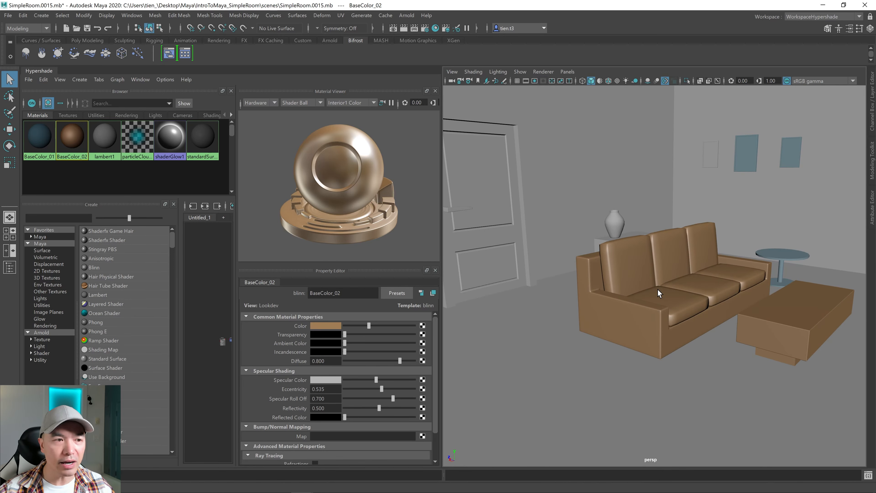
mouse_move(170, 137)
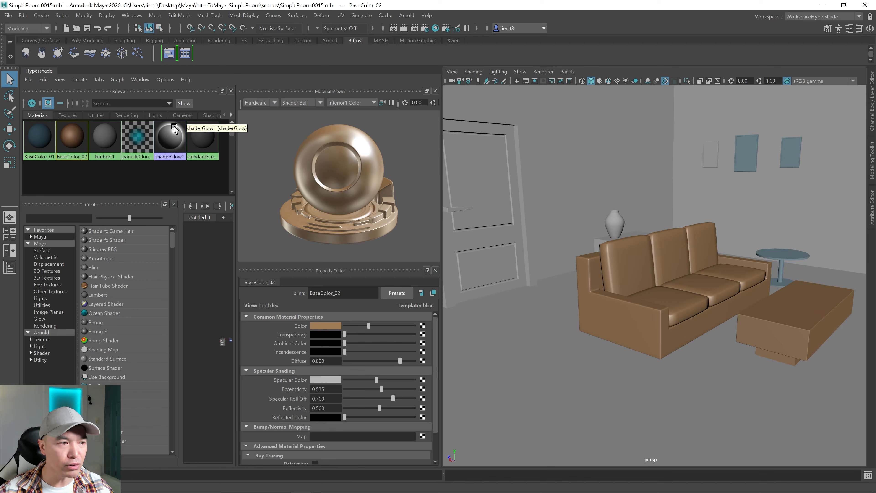
- Create an Arnold aiStandardSurface shader in Hypershade and rename it ai_Base
left_click(41, 333)
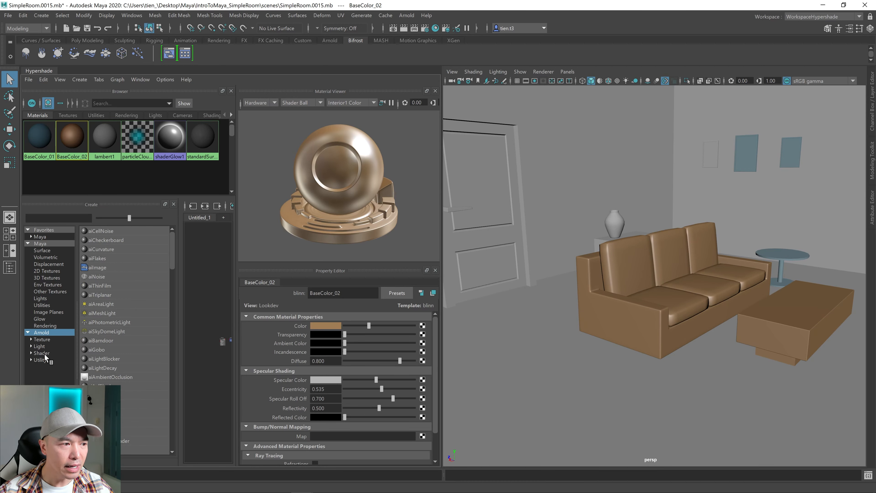
left_click(41, 353)
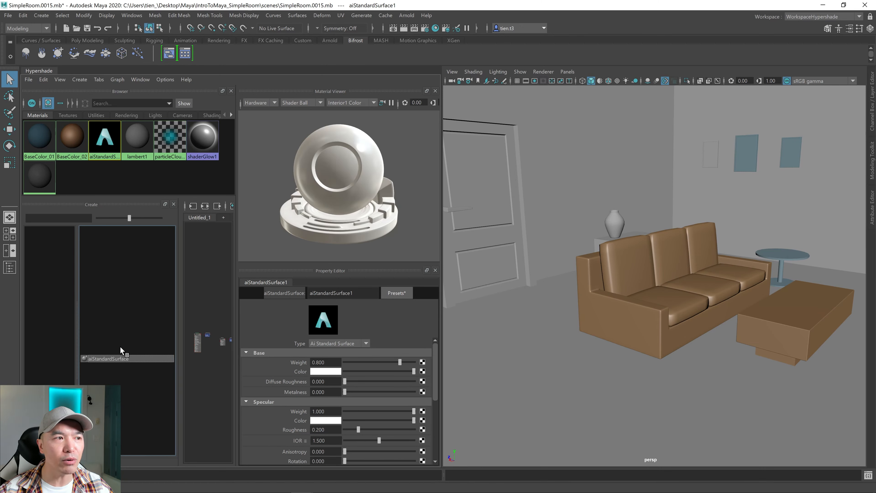
mouse_move(243, 201)
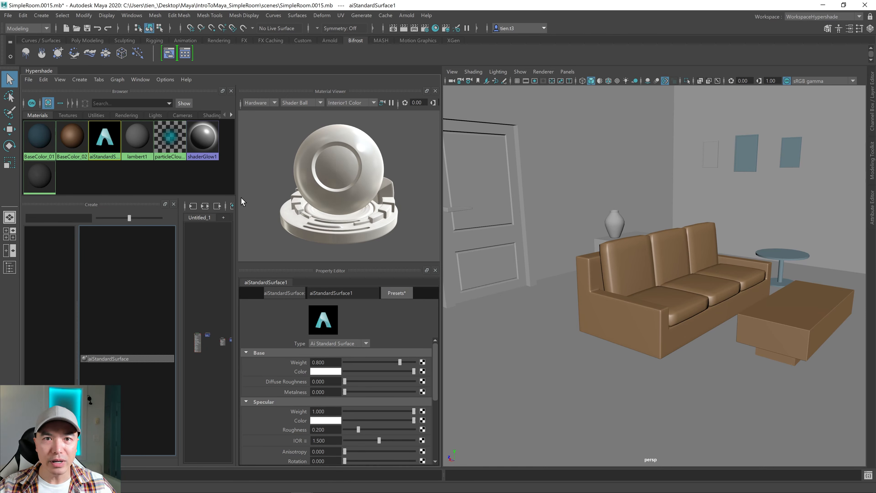
mouse_move(374, 196)
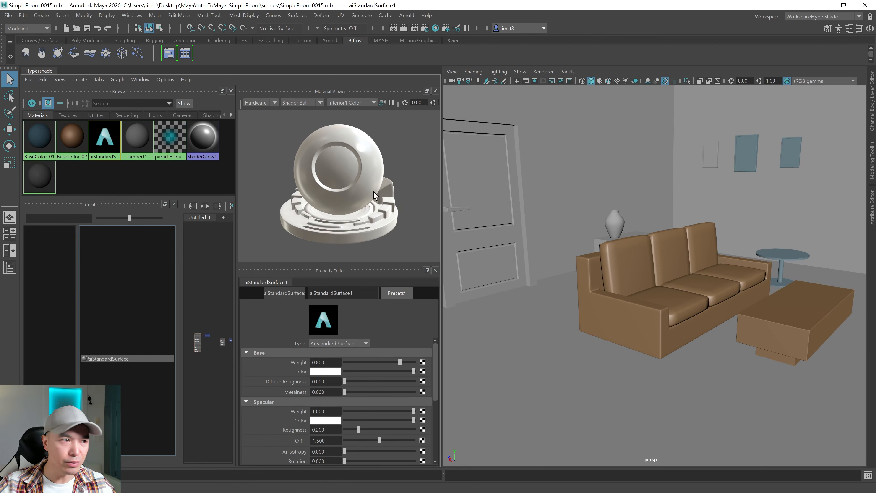
mouse_move(231, 170)
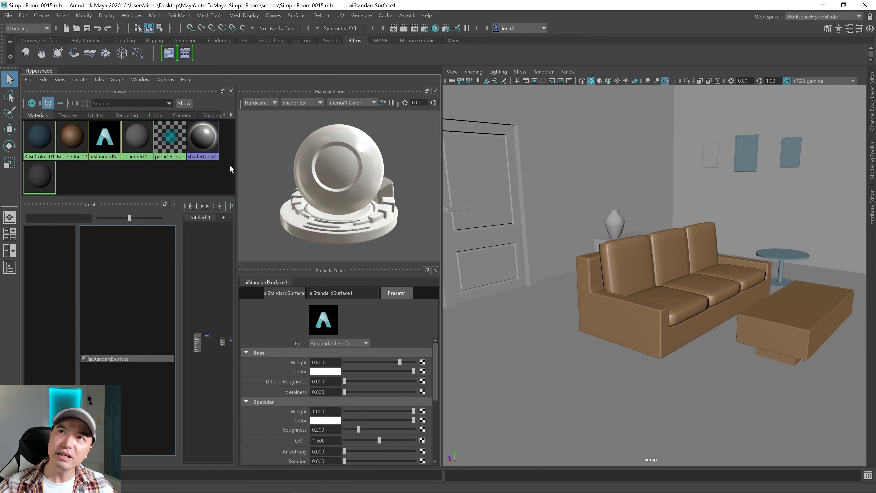
mouse_move(202, 138)
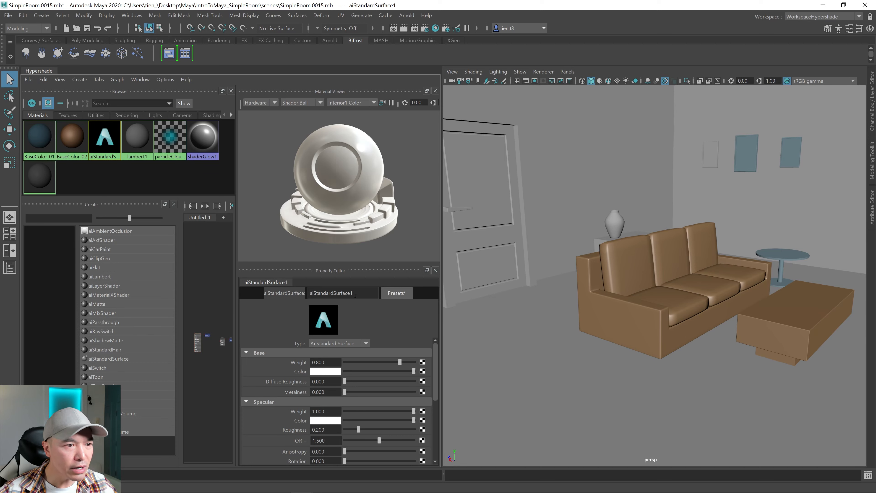
double_click(343, 293)
type("ai_Base")
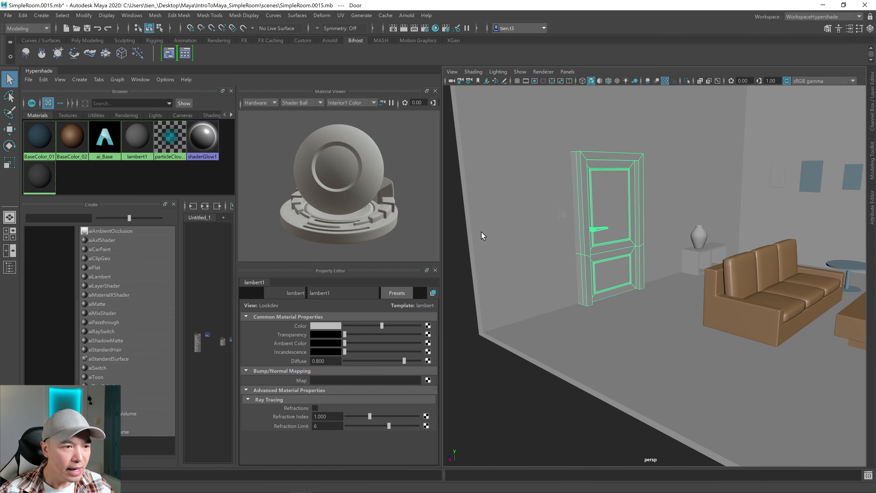
mouse_move(91, 140)
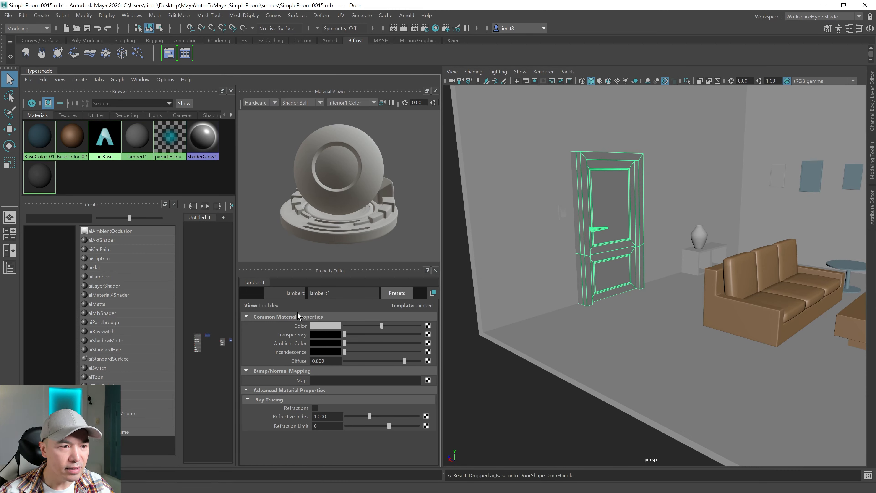
- Assign ai_Base to the door and handle, then deselect to check the shading
left_click(324, 325)
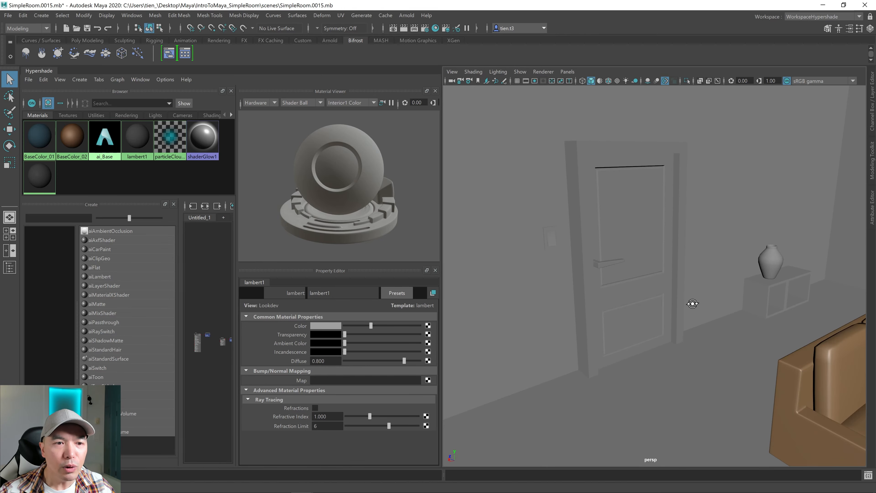
mouse_move(349, 416)
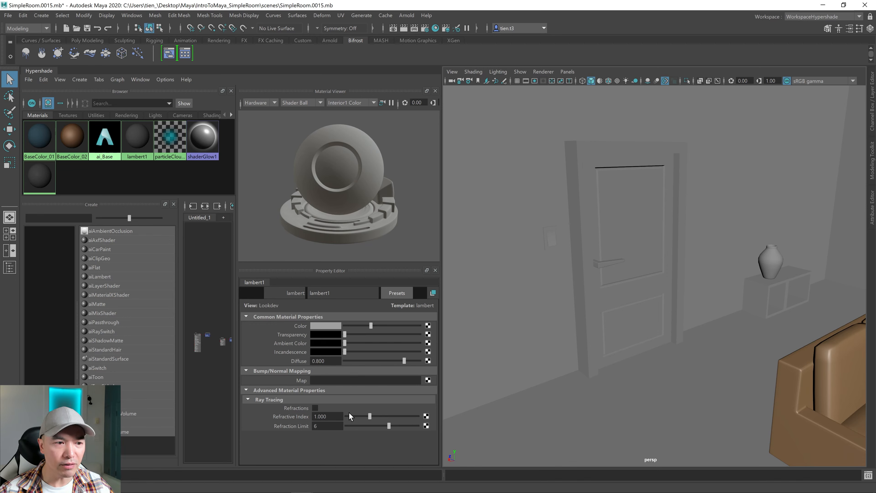
mouse_move(104, 136)
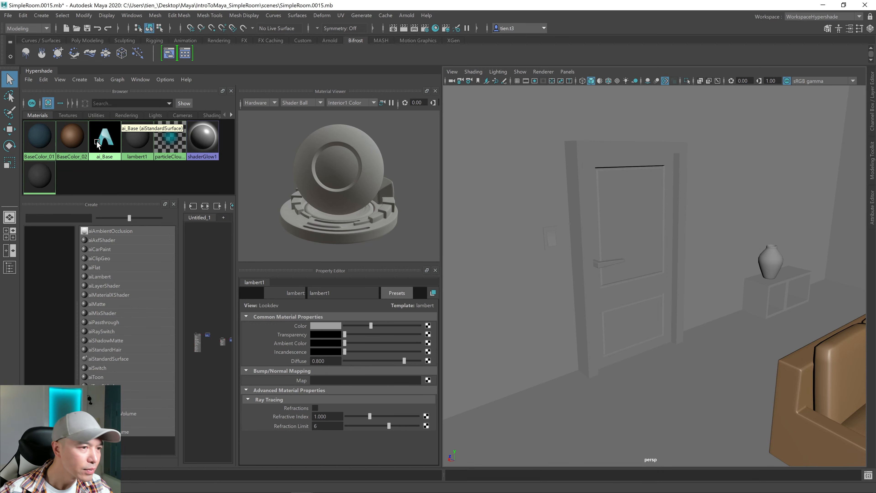
- Rename ai_Base to ai_BaseColor_01 in the Property Editor name field
left_click(104, 137)
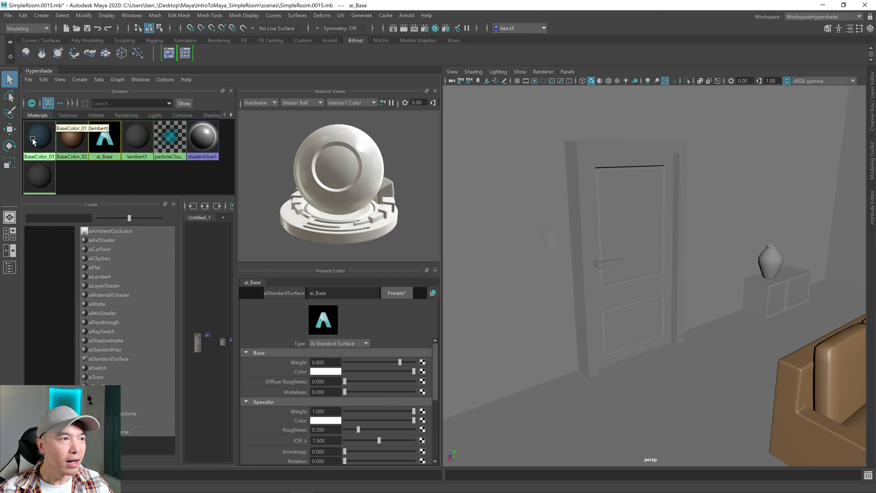
left_click(640, 217)
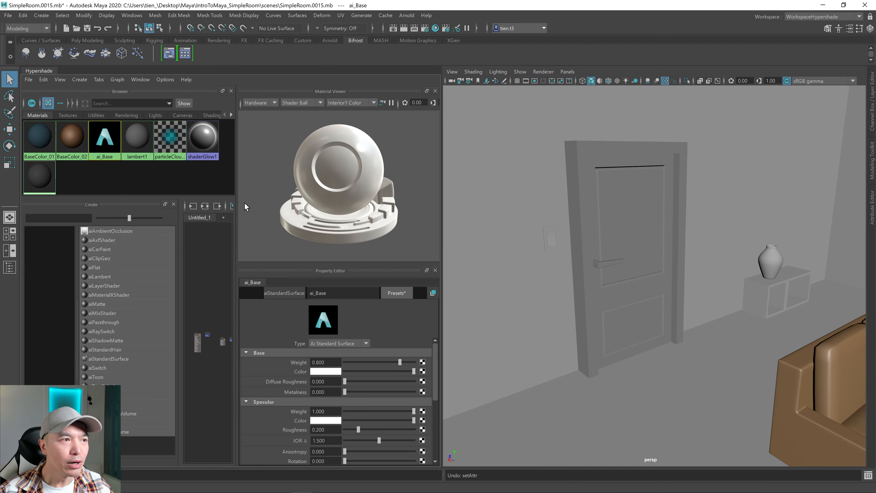
mouse_move(251, 229)
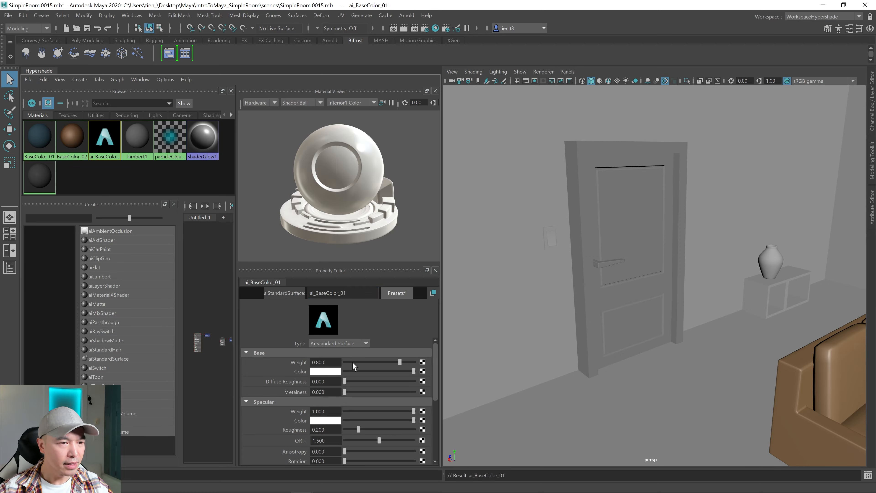
left_click(326, 371)
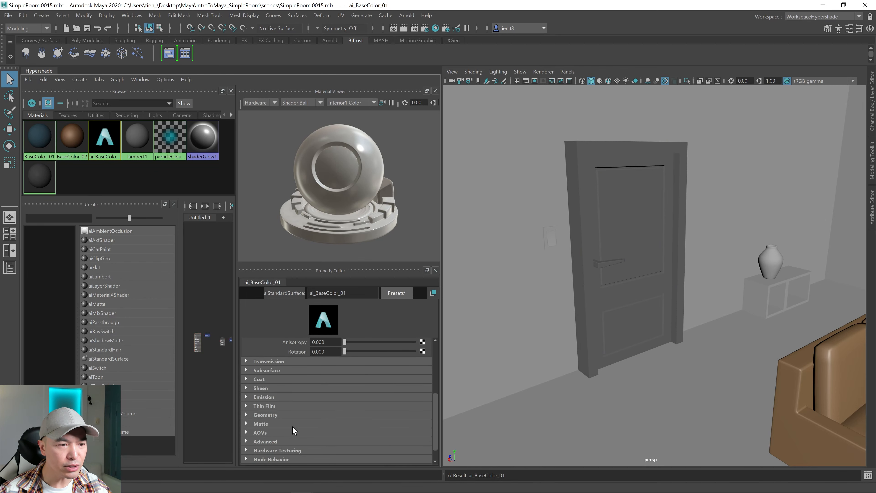
mouse_move(343, 374)
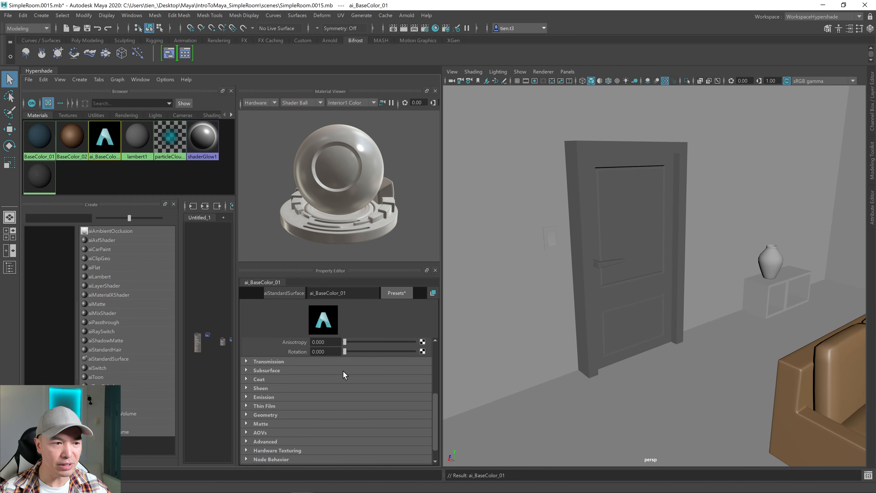
- Dolly the persp camera out to frame the whole room with the grey door
left_click(263, 365)
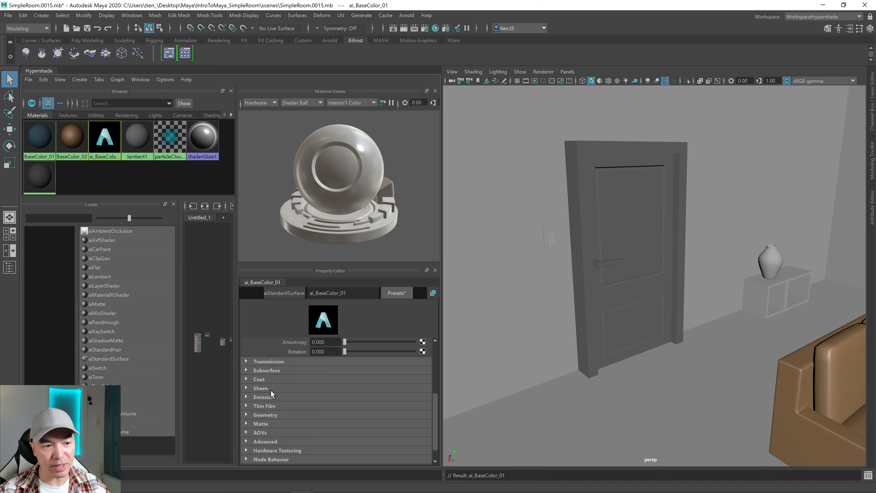
mouse_move(313, 380)
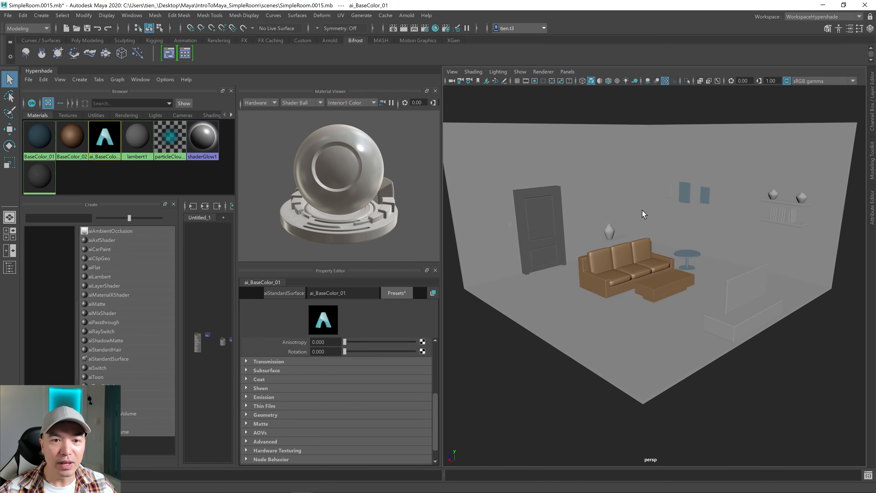
mouse_move(647, 208)
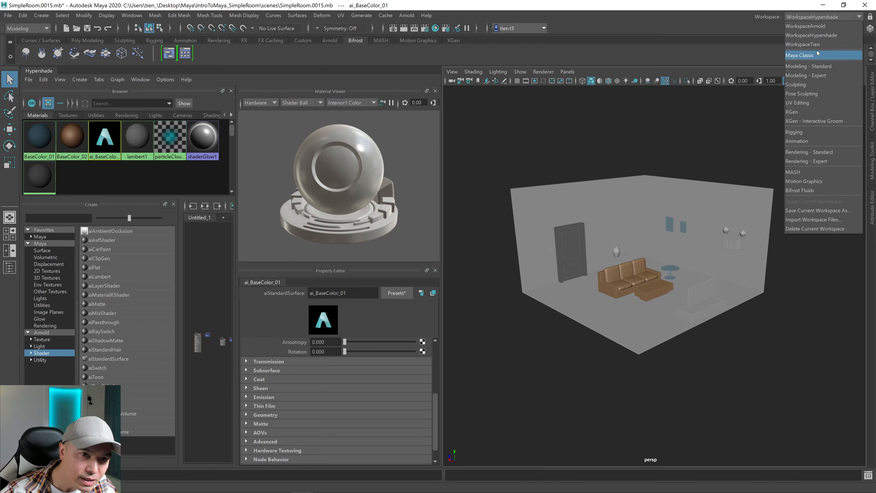
mouse_move(803, 44)
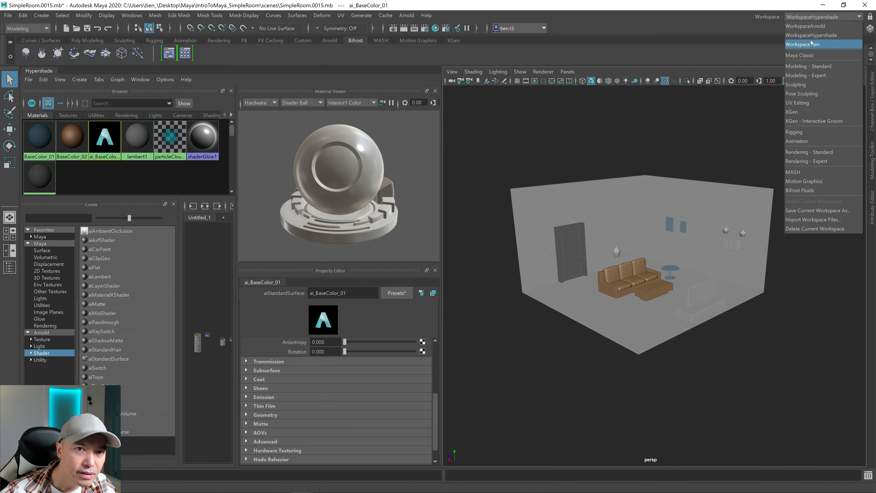
- Return to the custom workspace and show the door handle's ai_BaseColor_01 settings
left_click(804, 44)
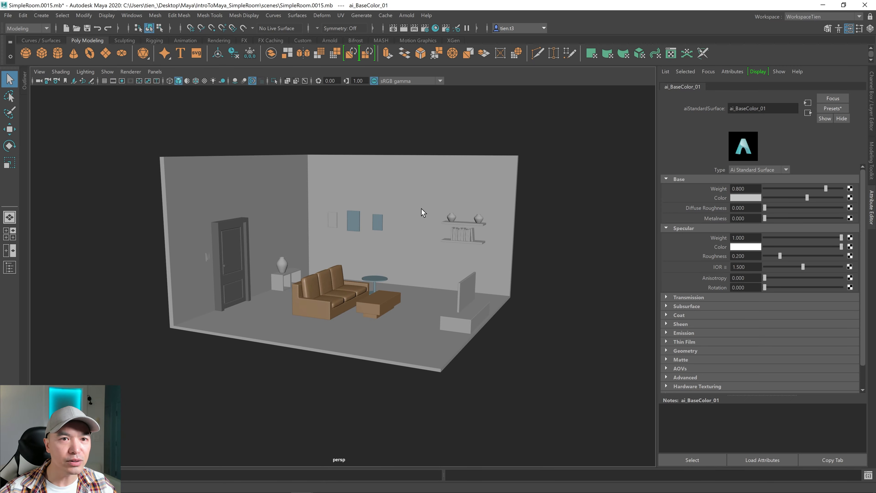
left_click(226, 264)
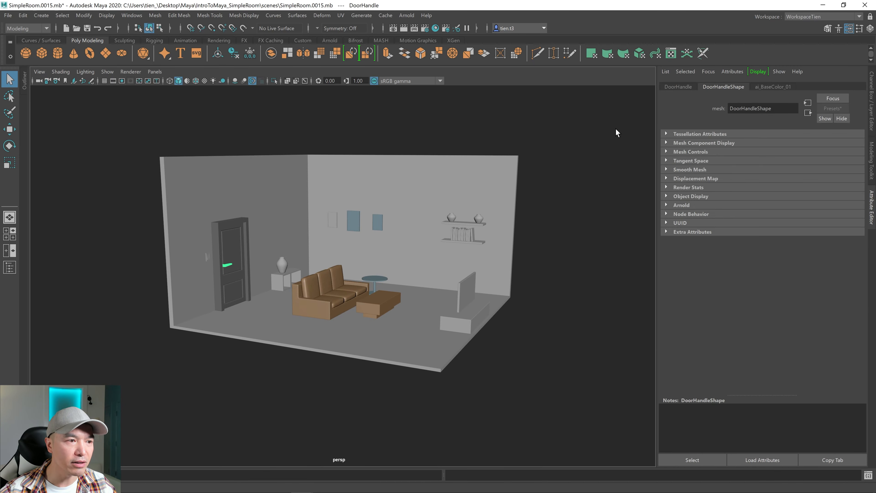
left_click(773, 86)
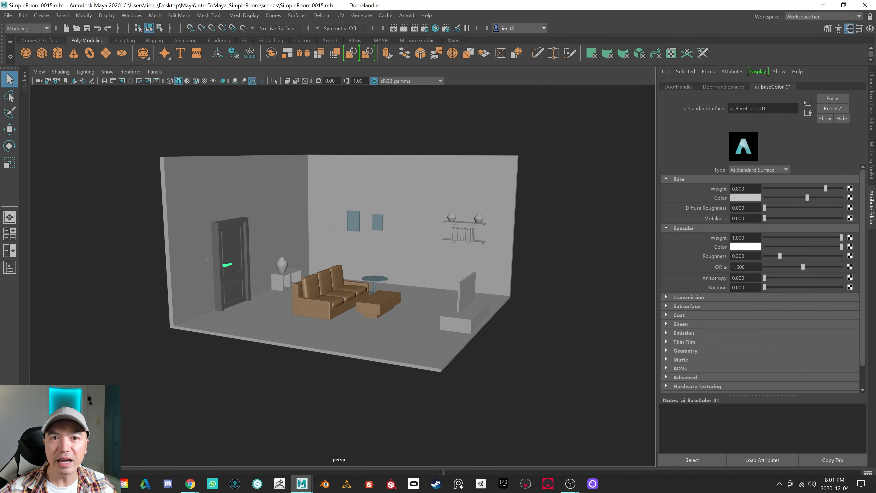